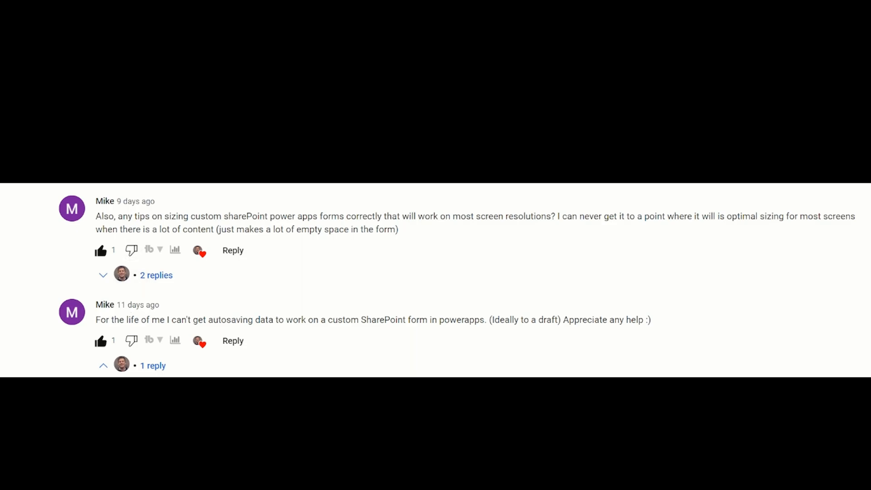
{"action": "mouse_move", "coordinate": [201, 318]}
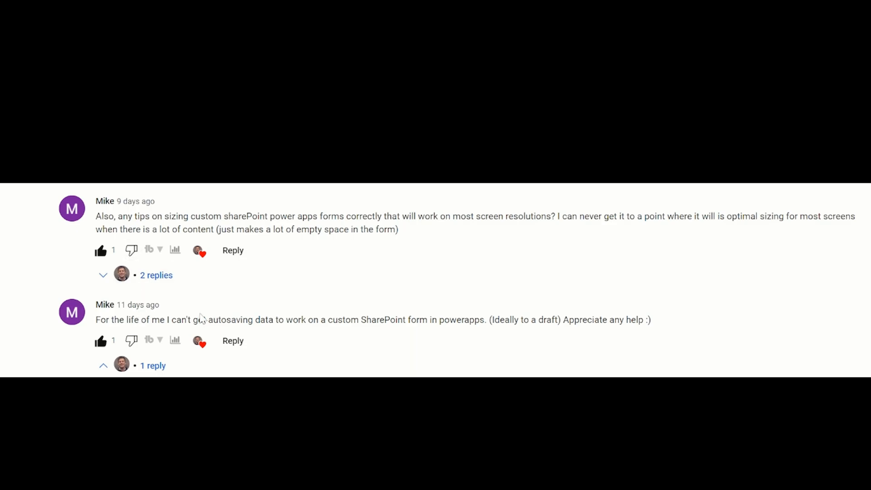
Briefly open the Paint item in the Resources list and close it without saving.
{"action": "scroll", "scroll_direction": "down", "scroll_amount": 3}
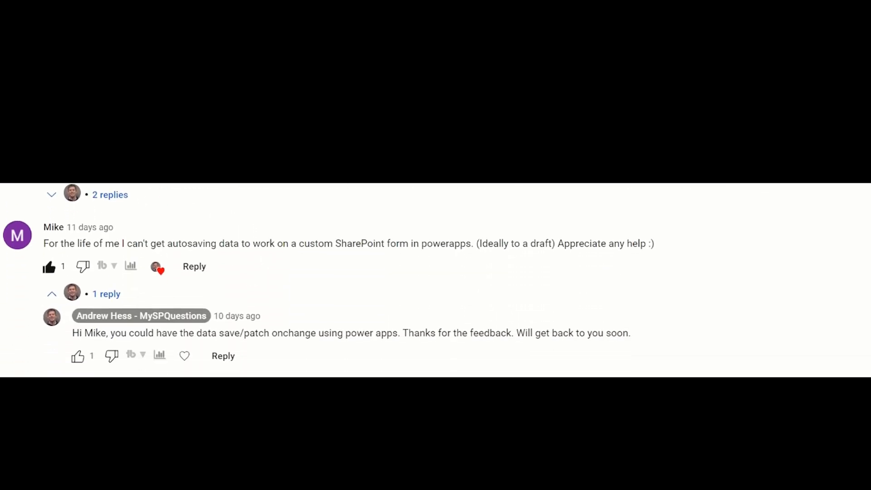
{"action": "mouse_move", "coordinate": [295, 258]}
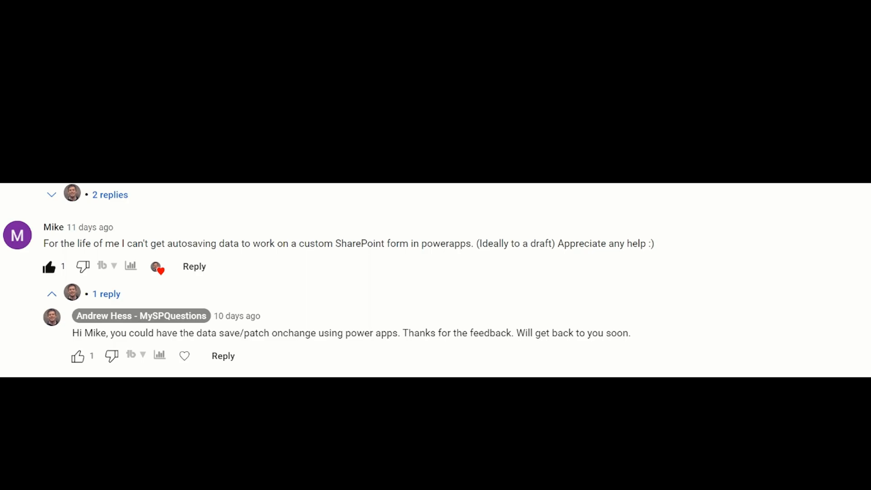
{"action": "scroll", "scroll_direction": "up", "scroll_amount": 3}
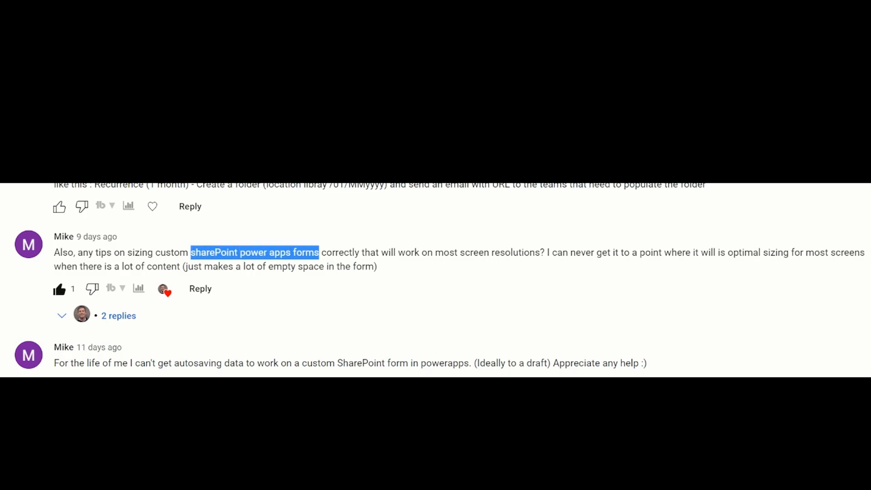
{"action": "mouse_move", "coordinate": [416, 232]}
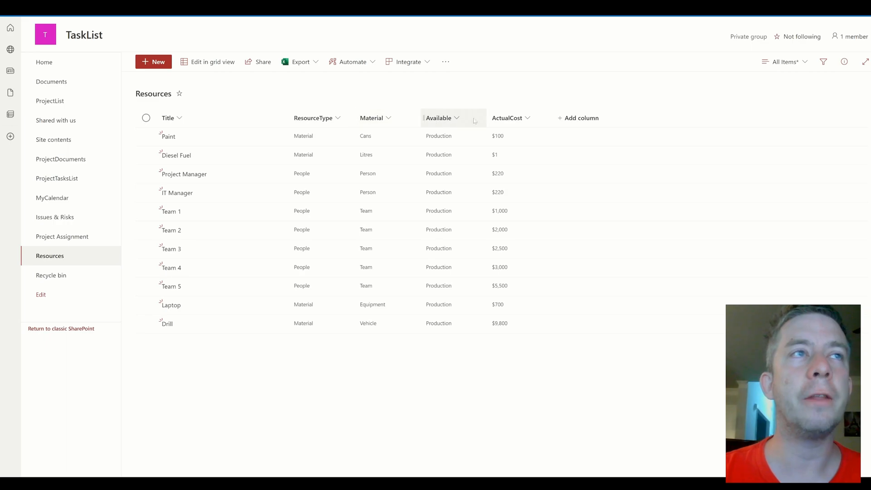
{"action": "mouse_move", "coordinate": [505, 118]}
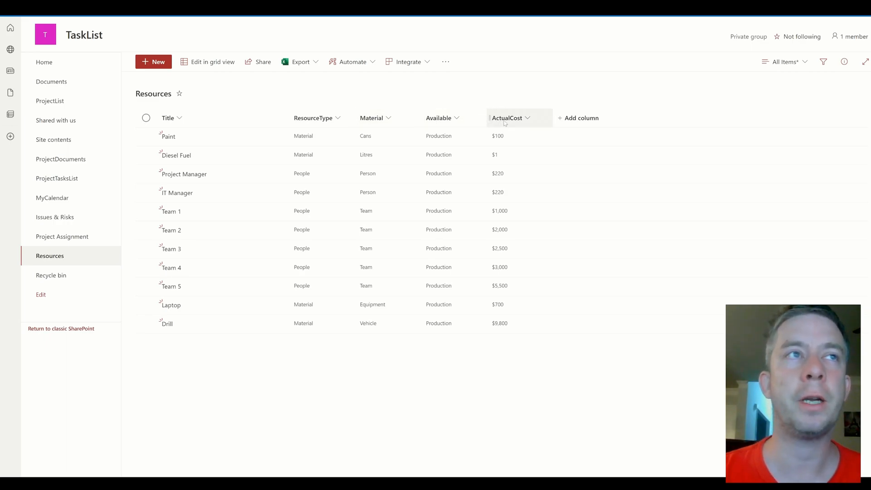
{"action": "mouse_move", "coordinate": [365, 145]}
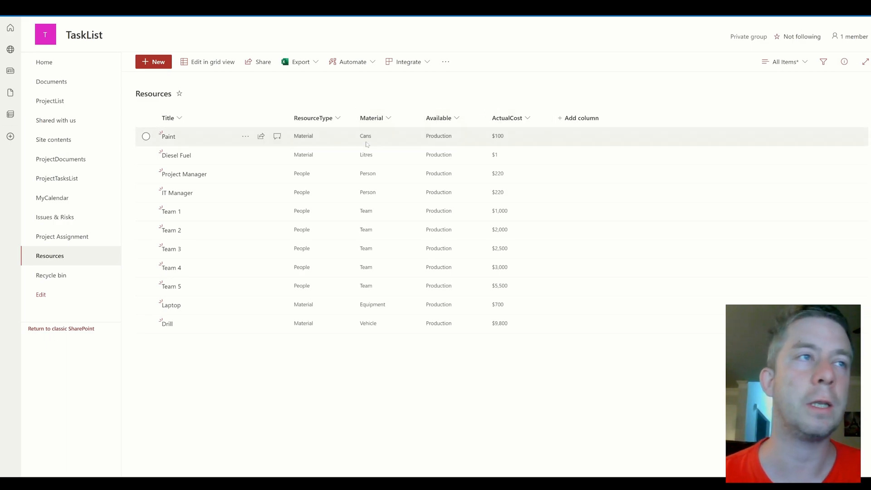
{"action": "mouse_move", "coordinate": [305, 146]}
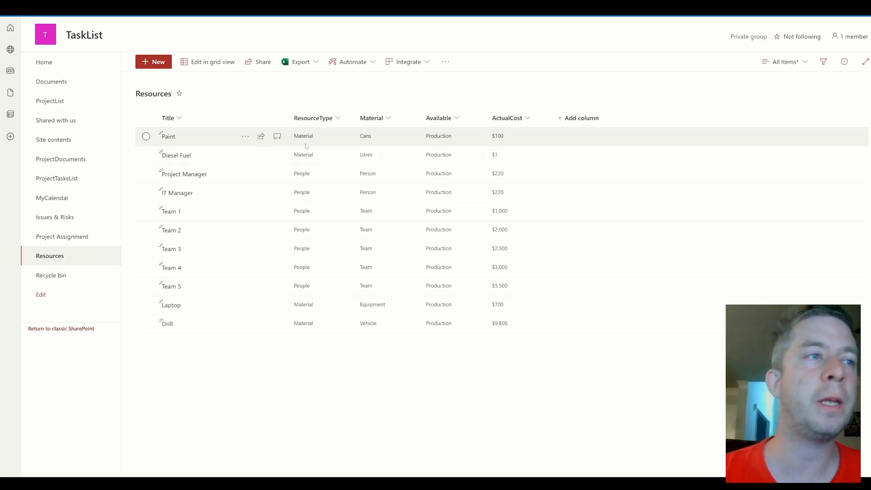
{"action": "mouse_move", "coordinate": [315, 140]}
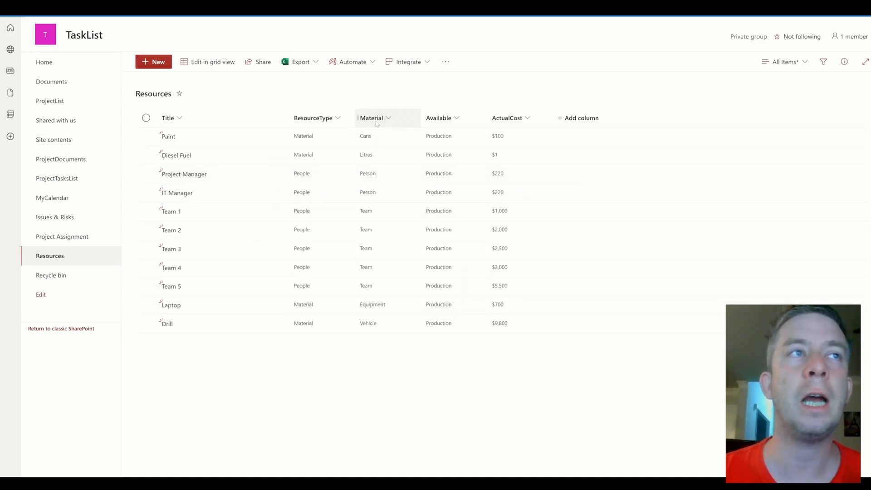
{"action": "mouse_move", "coordinate": [438, 117]}
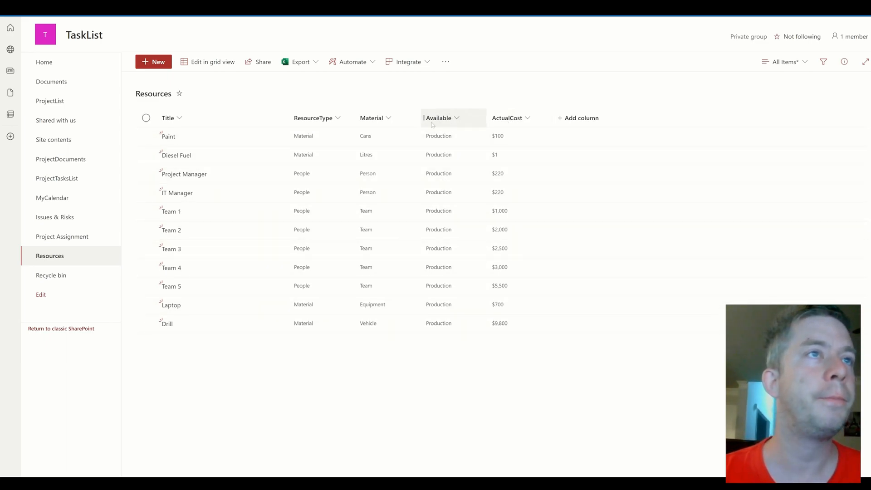
{"action": "left_click", "coordinate": [146, 136]}
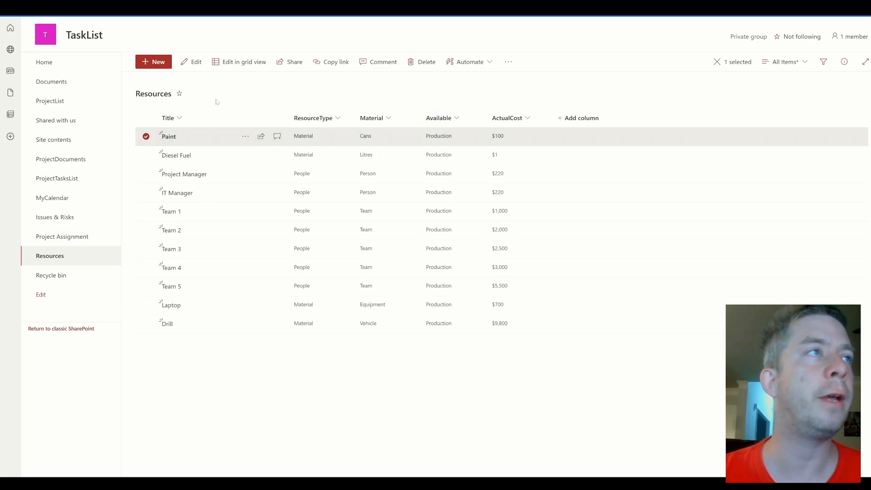
{"action": "left_click", "coordinate": [196, 61]}
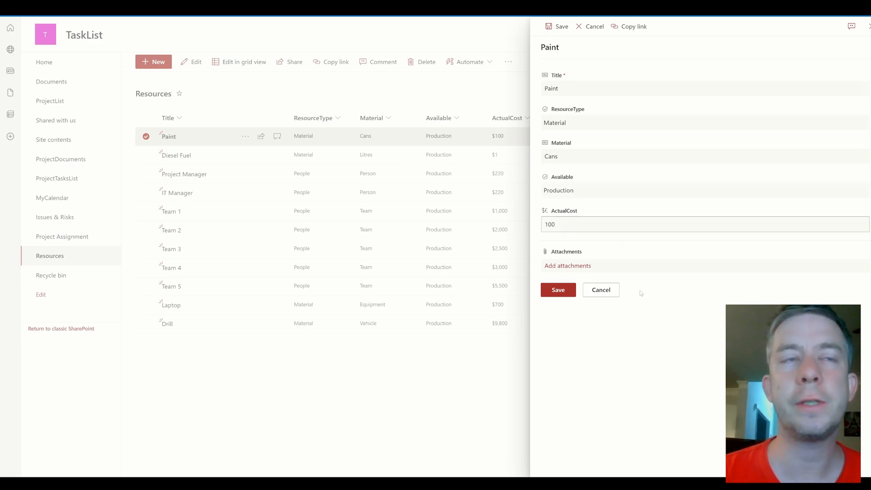
{"action": "left_click", "coordinate": [601, 289]}
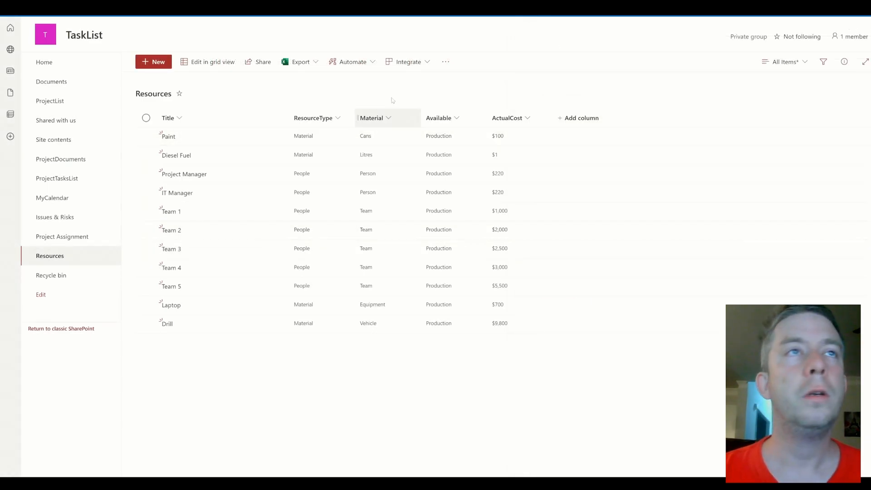
Show the Resources list's Integrate options for Power Apps.
{"action": "left_click", "coordinate": [408, 61]}
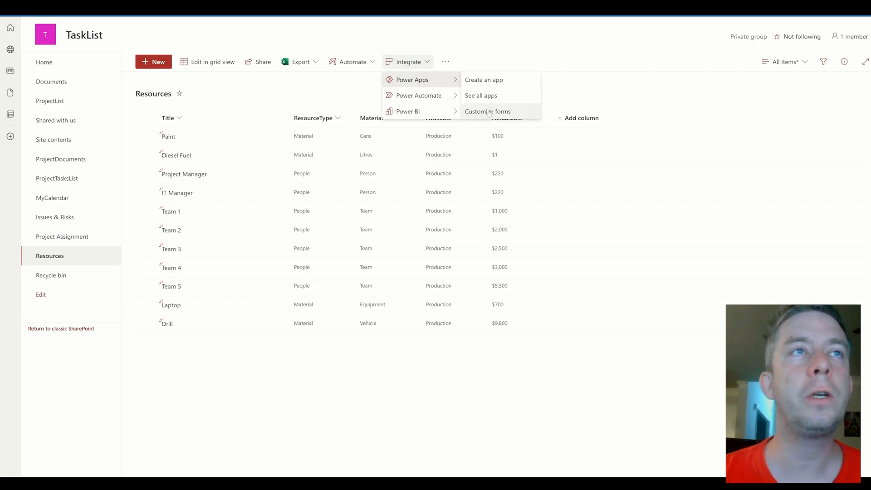
{"action": "mouse_move", "coordinate": [483, 80]}
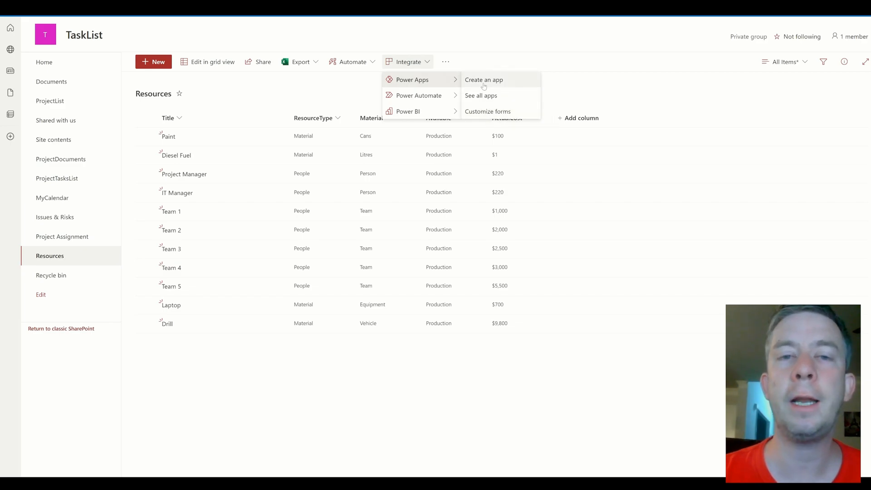
{"action": "mouse_move", "coordinate": [481, 96]}
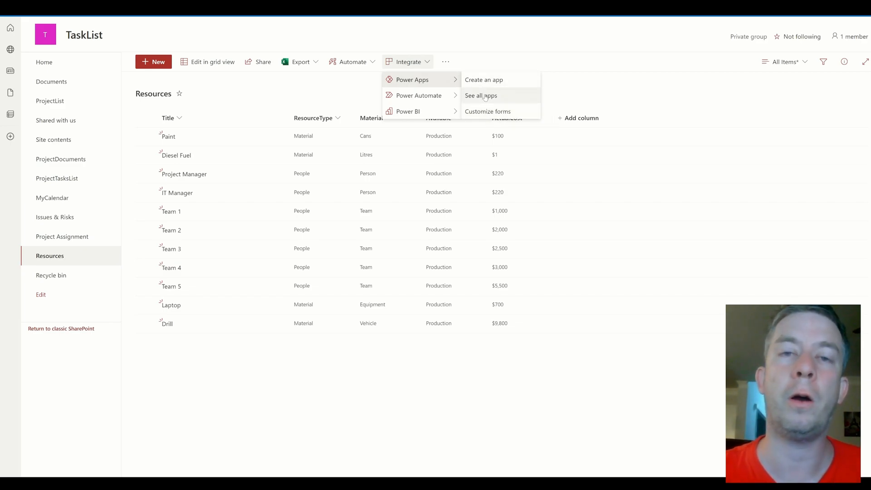
{"action": "mouse_move", "coordinate": [487, 111]}
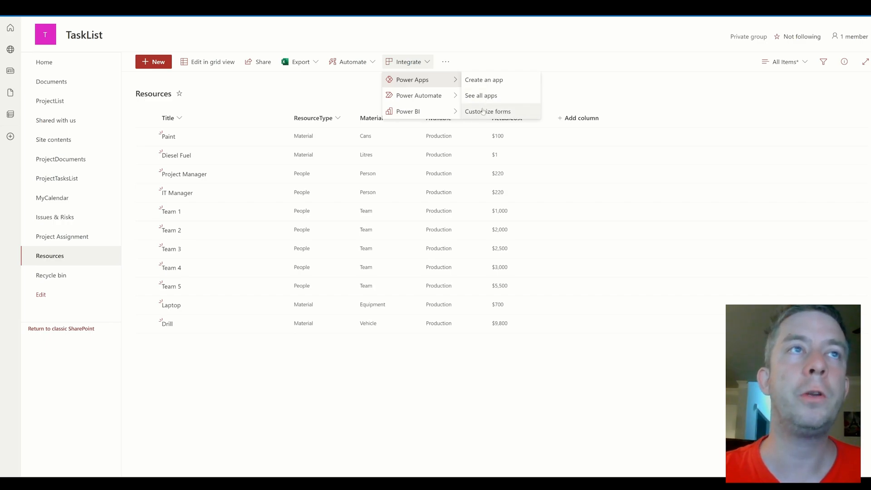
{"action": "mouse_move", "coordinate": [337, 87]}
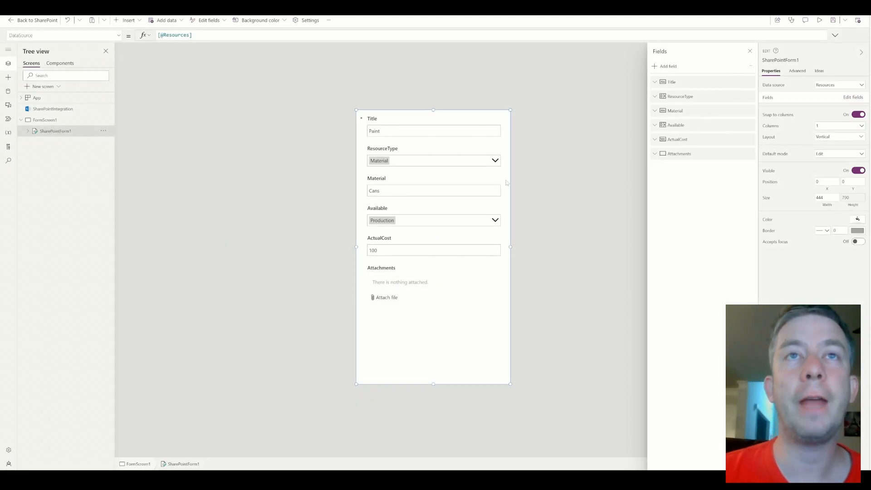
{"action": "mouse_move", "coordinate": [411, 340]}
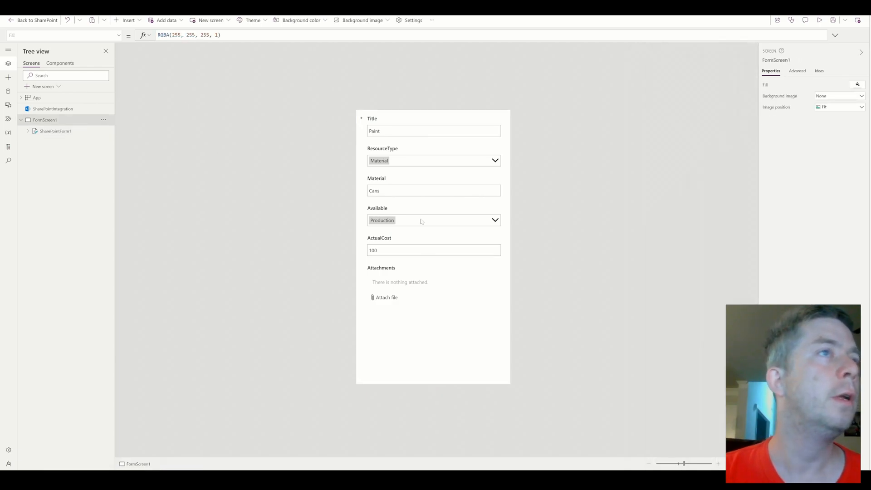
{"action": "mouse_move", "coordinate": [465, 209]}
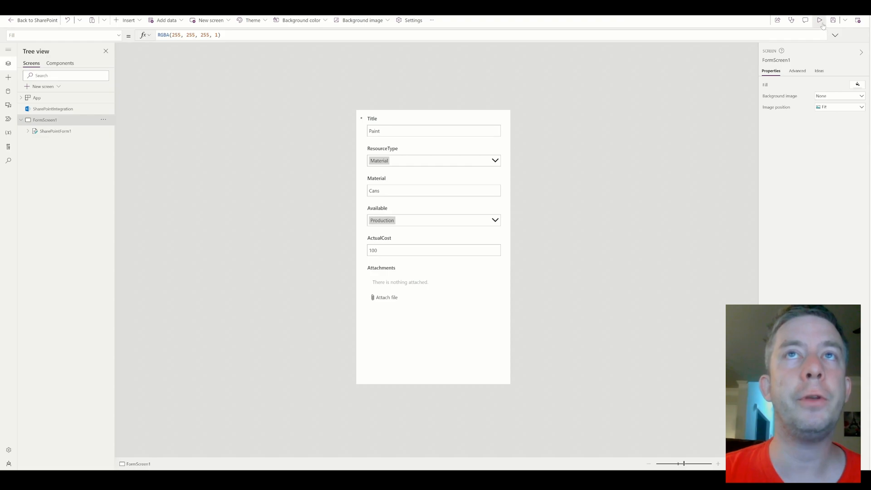
{"action": "left_click", "coordinate": [819, 20]}
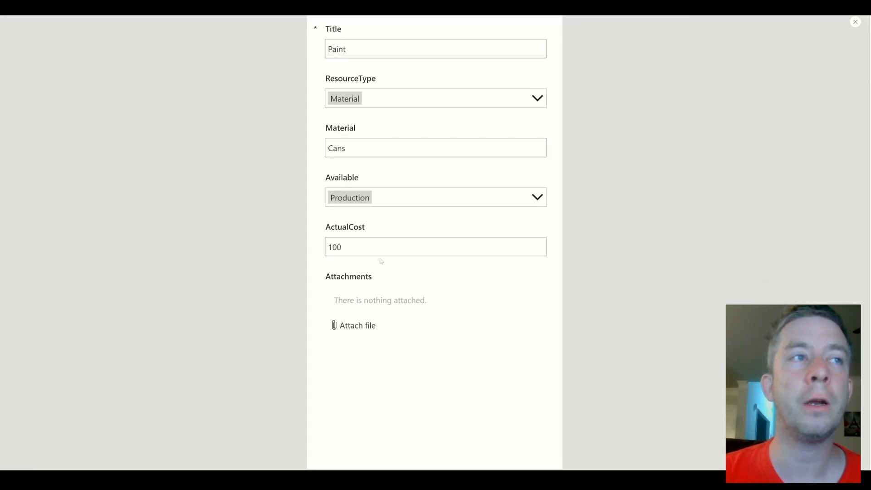
{"action": "left_click", "coordinate": [434, 196]}
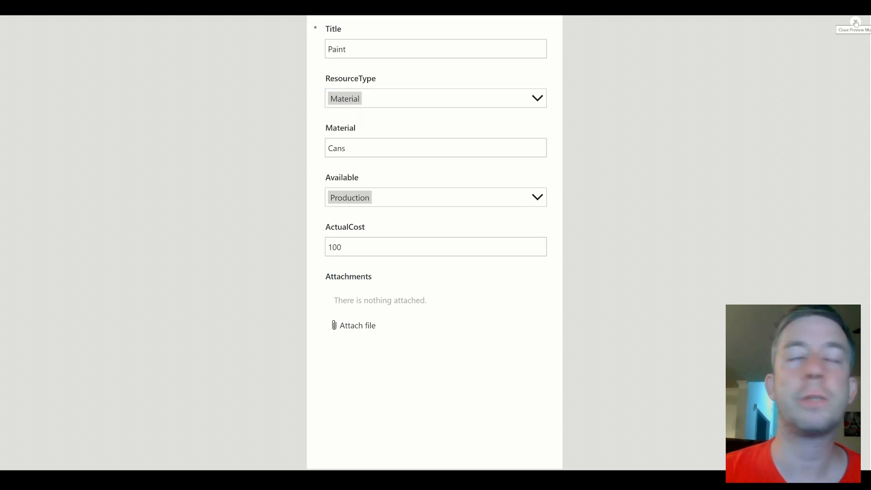
{"action": "left_click", "coordinate": [855, 24]}
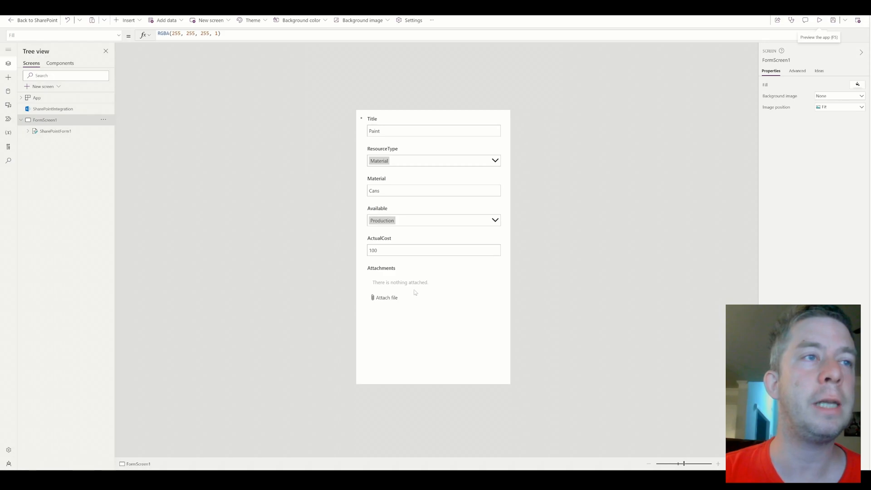
{"action": "left_click", "coordinate": [434, 332]}
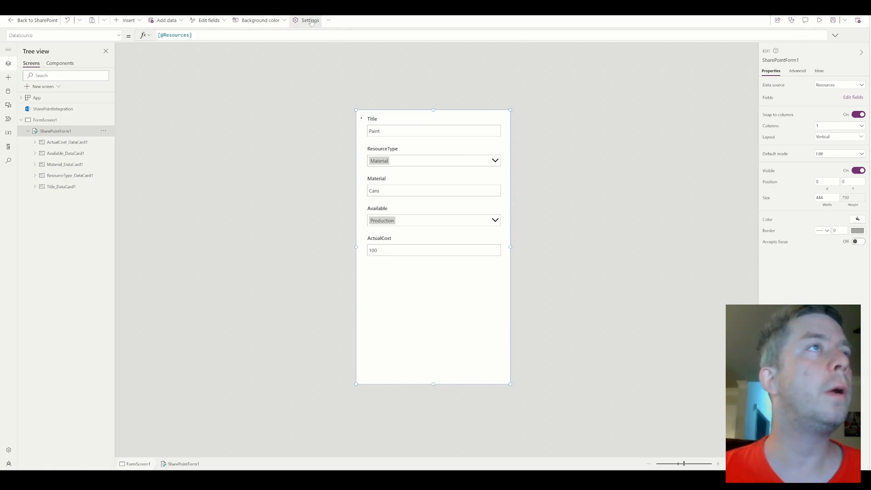
In Settings > Support, pick authoring version 3.23053.23, then cancel, keeping 3.23051.23.
{"action": "left_click", "coordinate": [307, 21]}
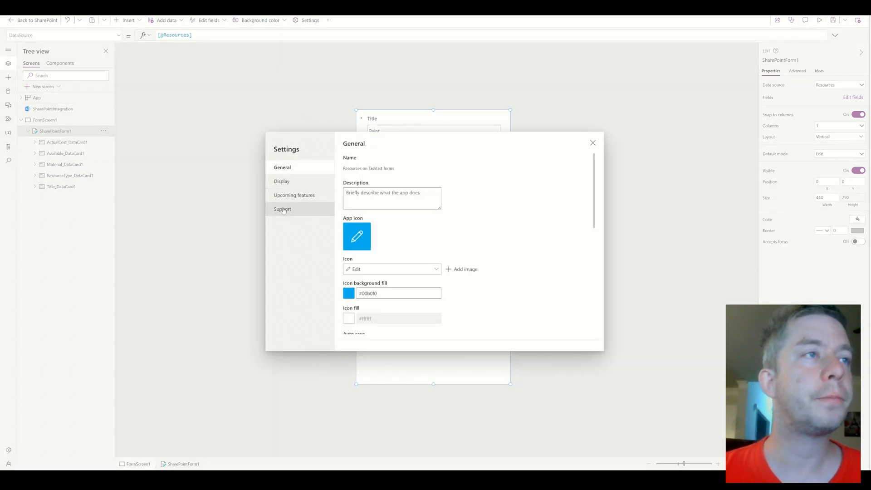
{"action": "left_click", "coordinate": [283, 209]}
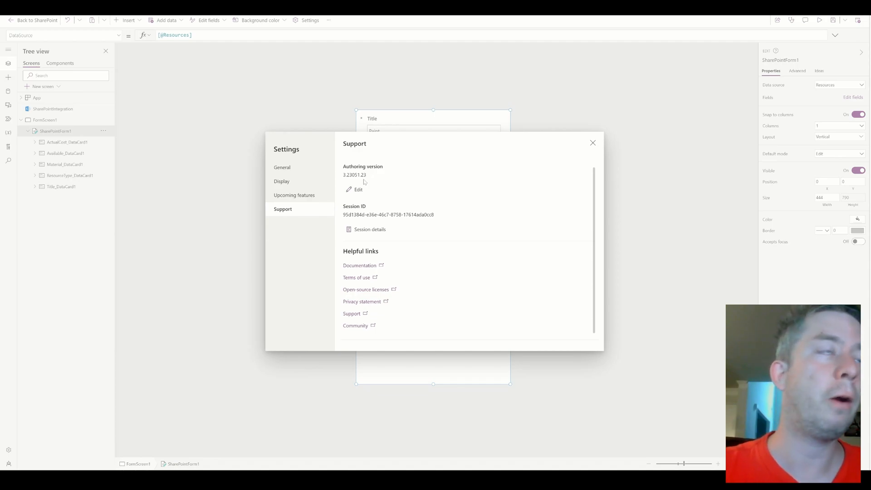
{"action": "mouse_move", "coordinate": [303, 131]}
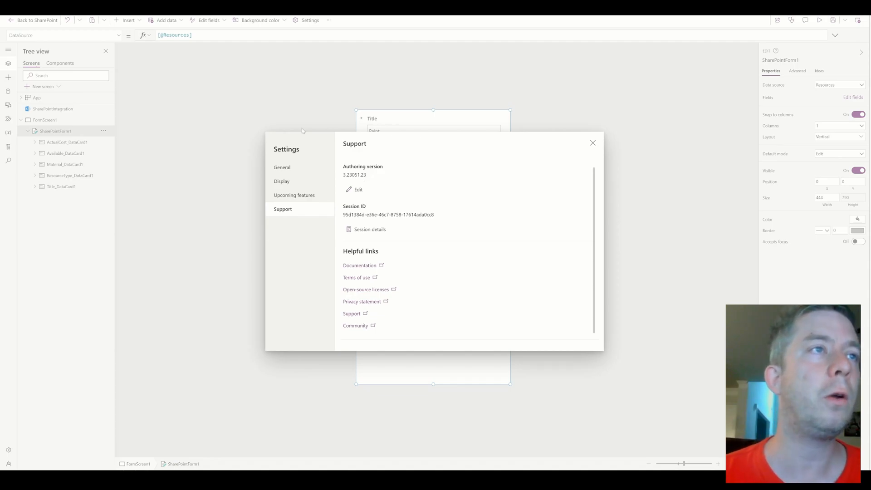
{"action": "left_click", "coordinate": [357, 189]}
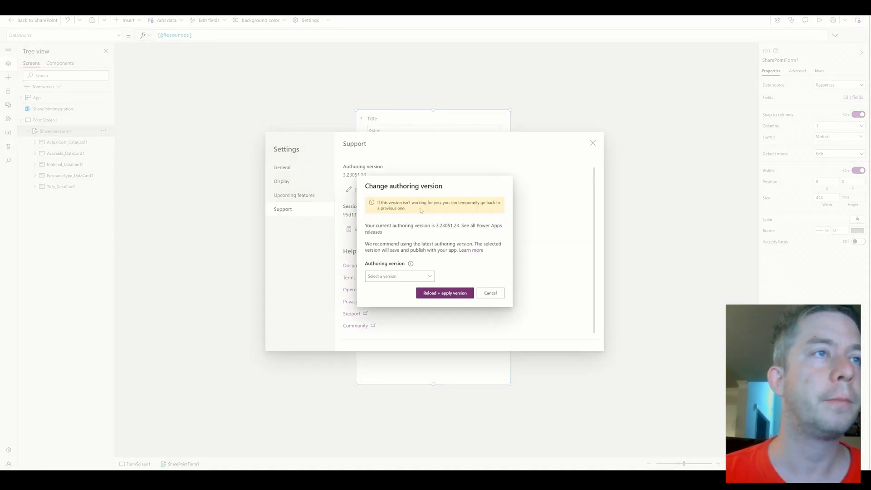
{"action": "left_click", "coordinate": [399, 275]}
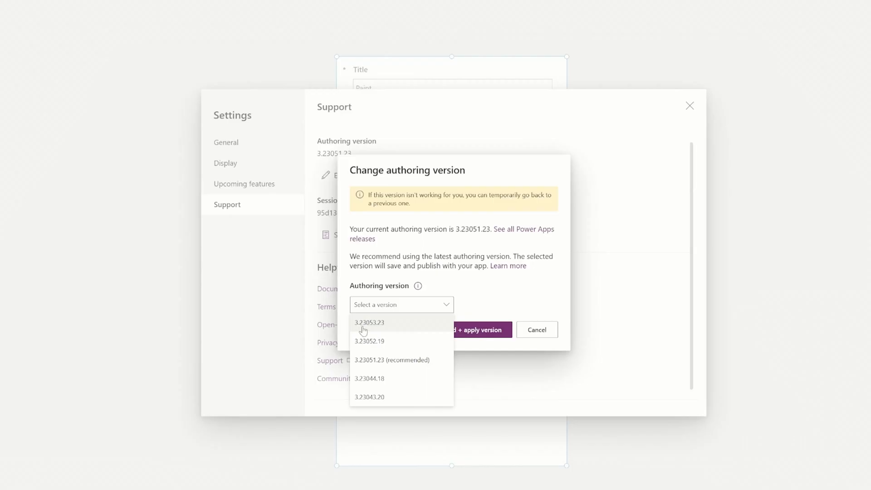
{"action": "mouse_move", "coordinate": [371, 330]}
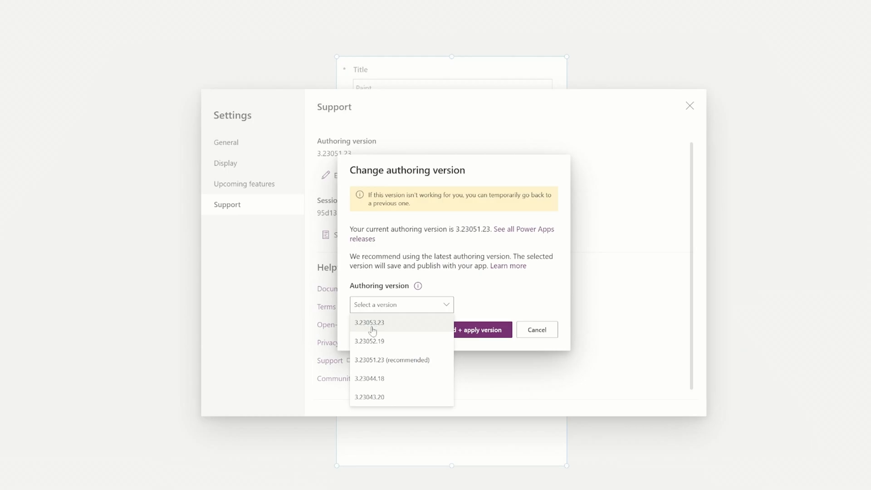
{"action": "mouse_move", "coordinate": [368, 330]}
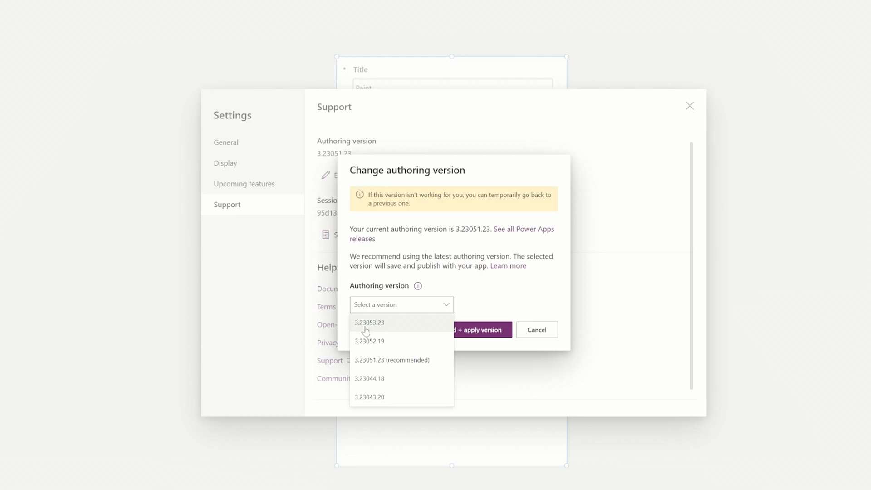
{"action": "mouse_move", "coordinate": [362, 331]}
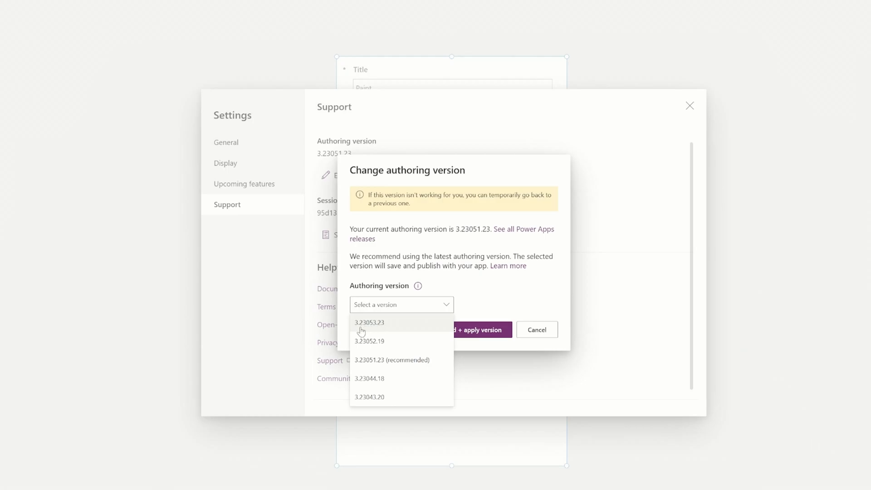
{"action": "mouse_move", "coordinate": [375, 329]}
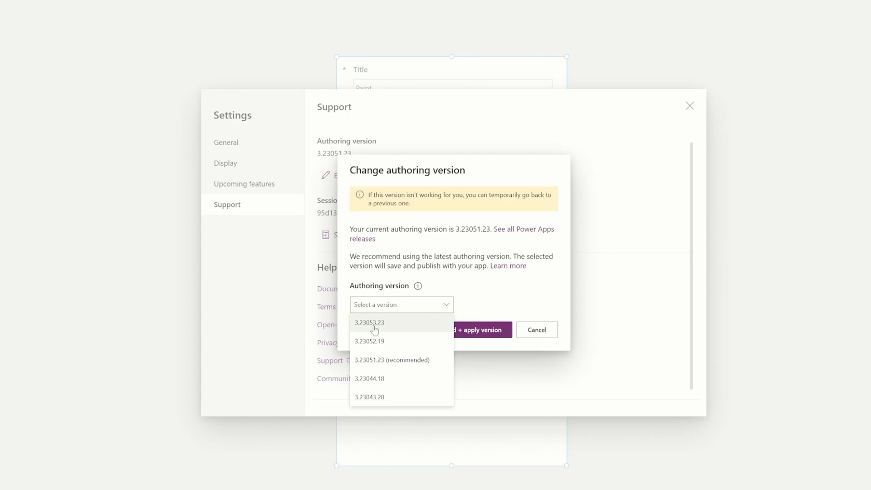
{"action": "mouse_move", "coordinate": [385, 326]}
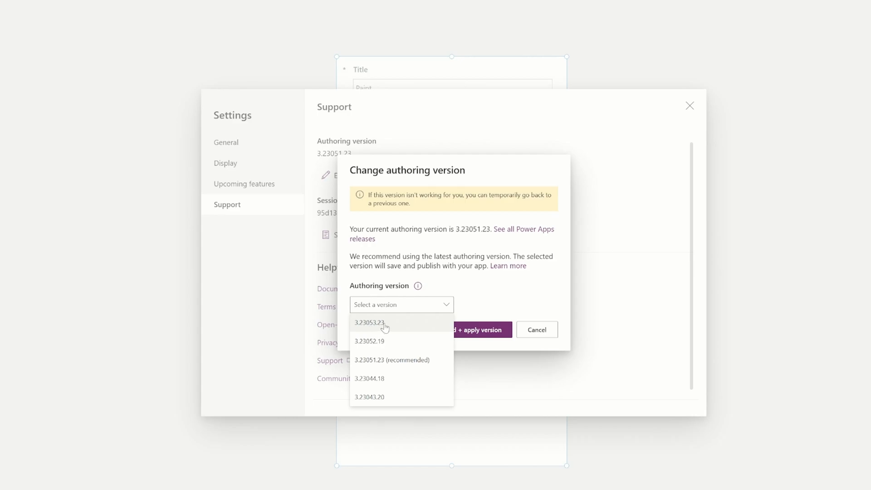
{"action": "left_click", "coordinate": [370, 323]}
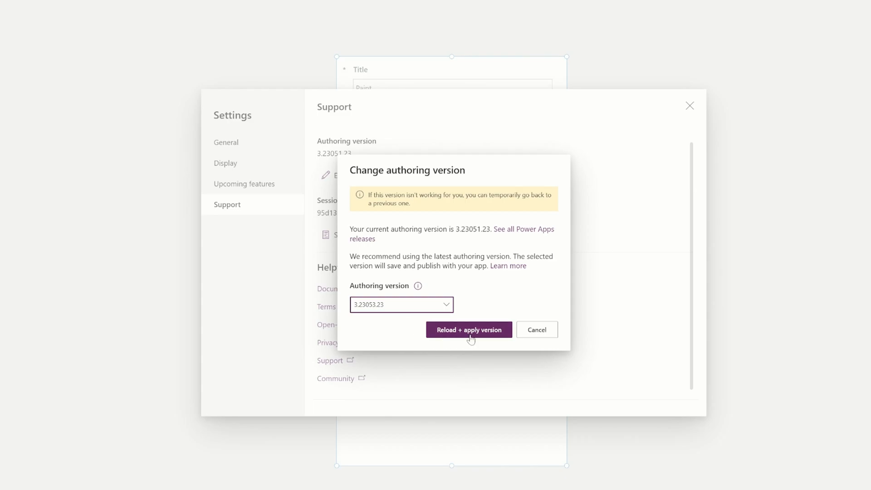
{"action": "mouse_move", "coordinate": [536, 329]}
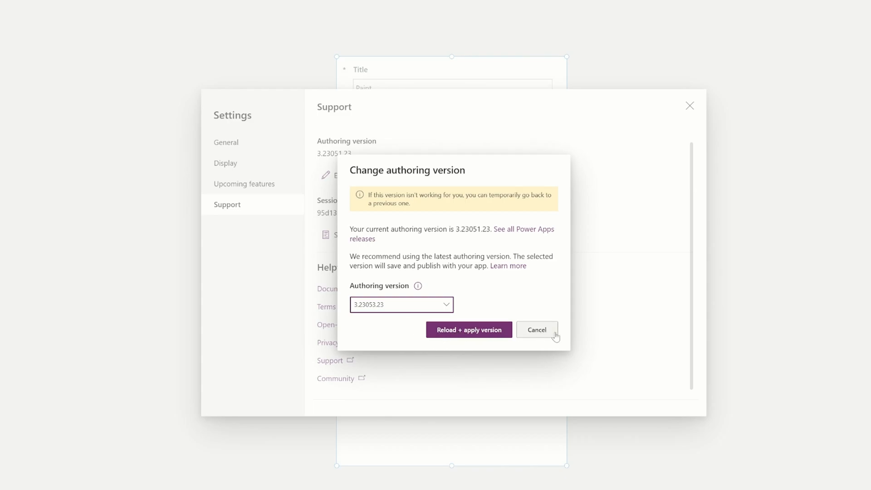
{"action": "left_click", "coordinate": [536, 329]}
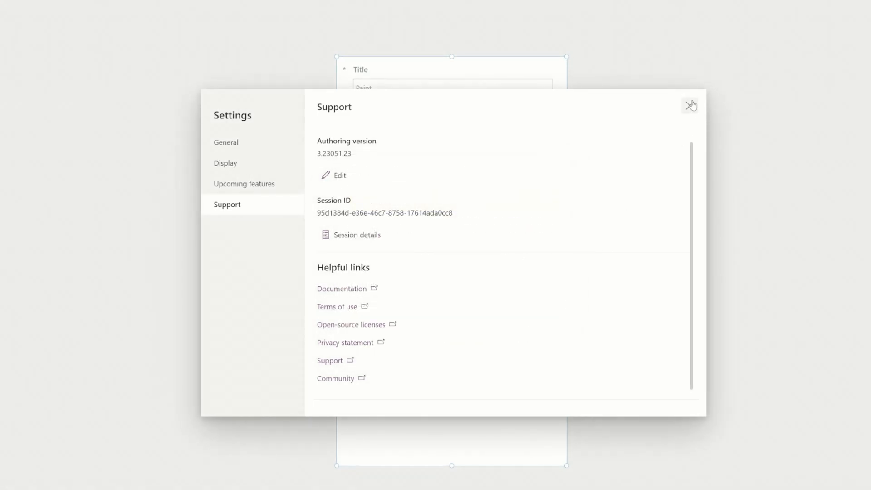
Reopen Support settings and reload the editor on version 3.23051.23 without saving.
{"action": "left_click", "coordinate": [690, 106]}
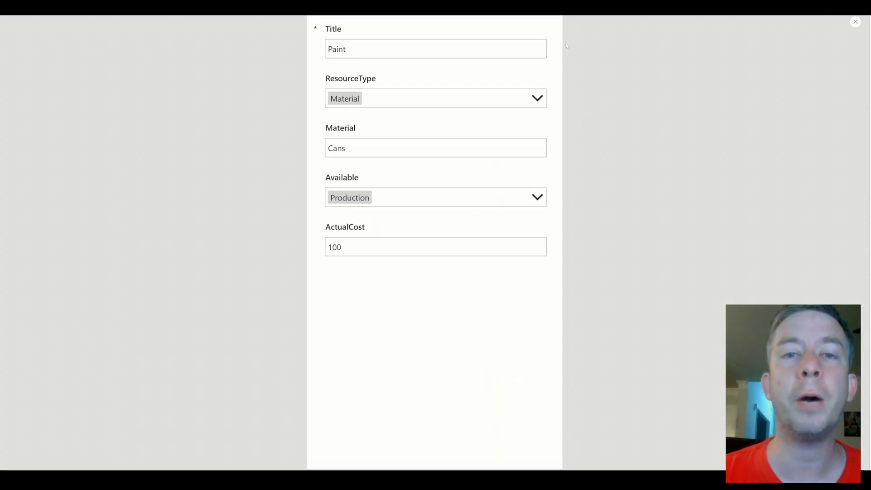
{"action": "left_click", "coordinate": [854, 22]}
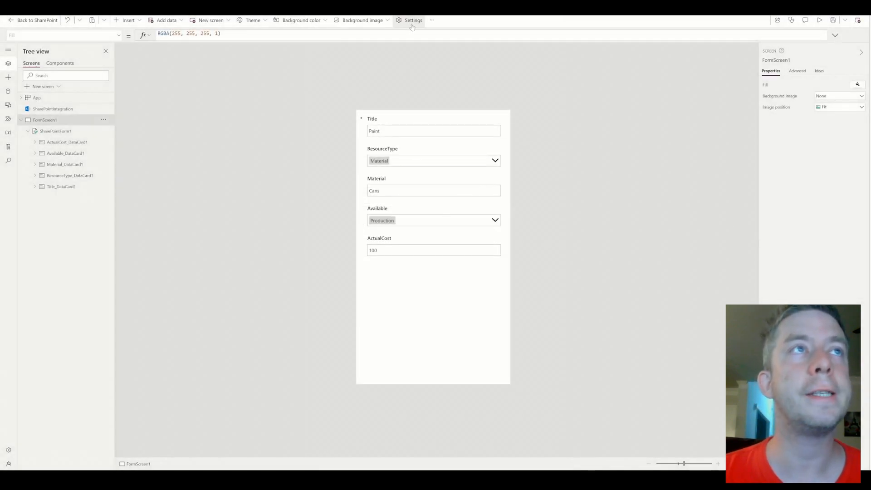
{"action": "left_click", "coordinate": [412, 20]}
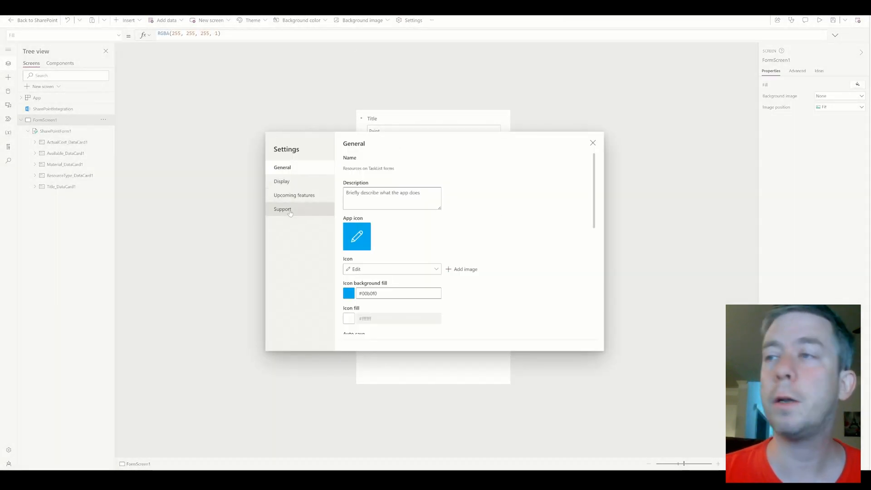
{"action": "left_click", "coordinate": [283, 209]}
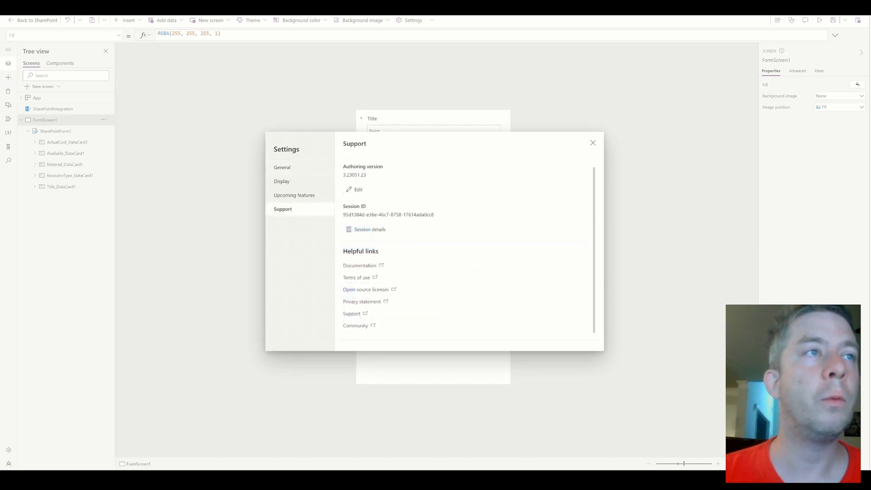
{"action": "left_click", "coordinate": [357, 189]}
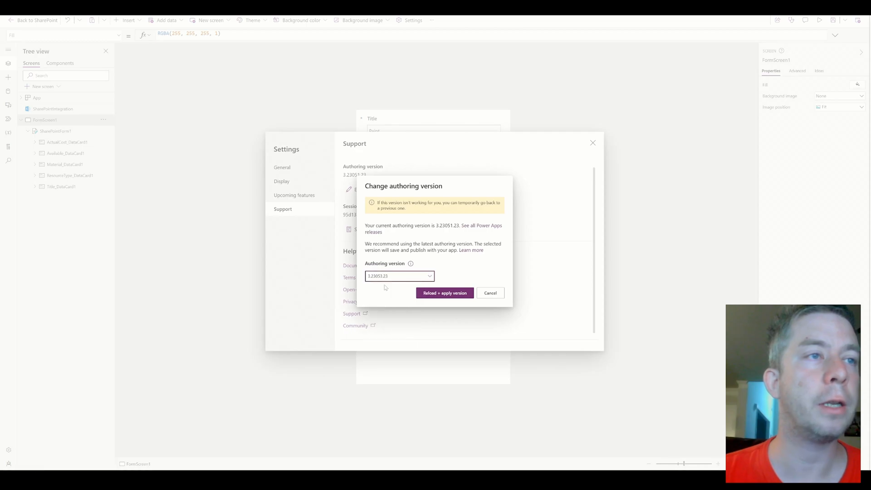
{"action": "left_click", "coordinate": [445, 293]}
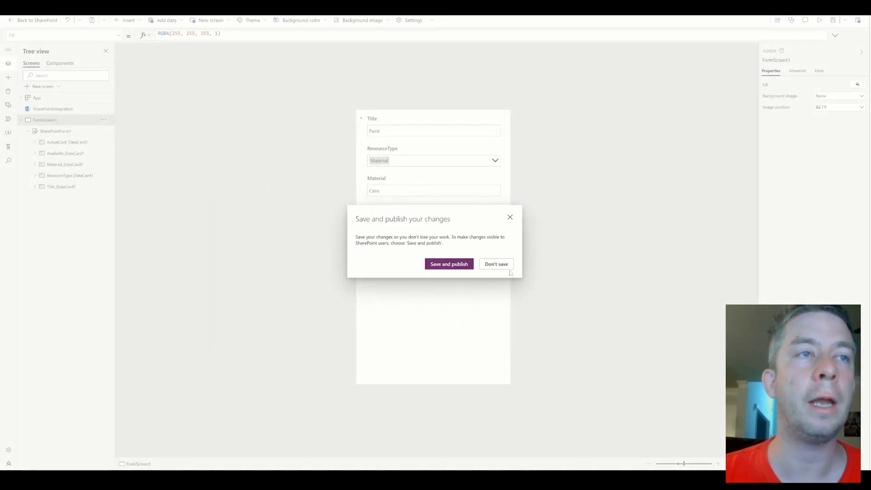
{"action": "left_click", "coordinate": [449, 264]}
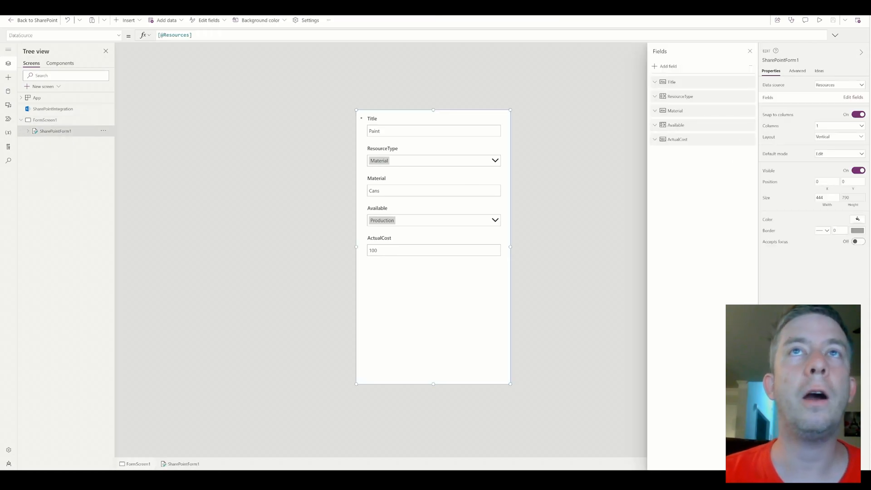
{"action": "left_click", "coordinate": [818, 19]}
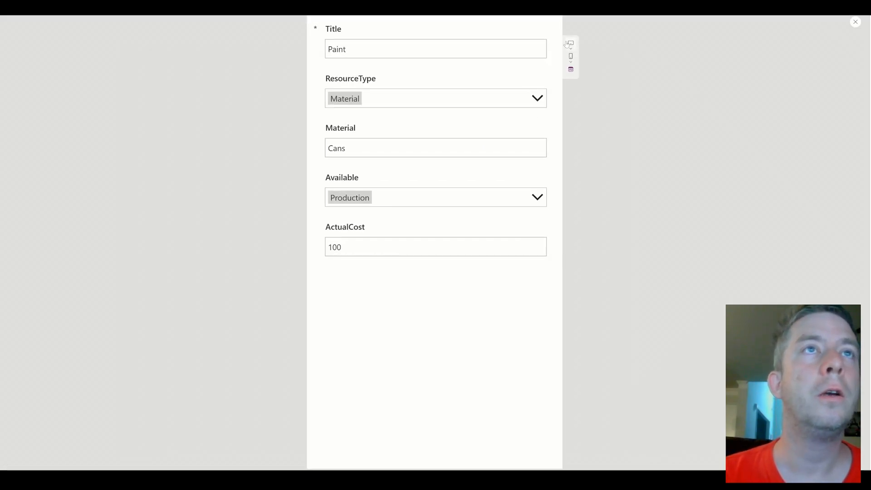
{"action": "left_click", "coordinate": [570, 69]}
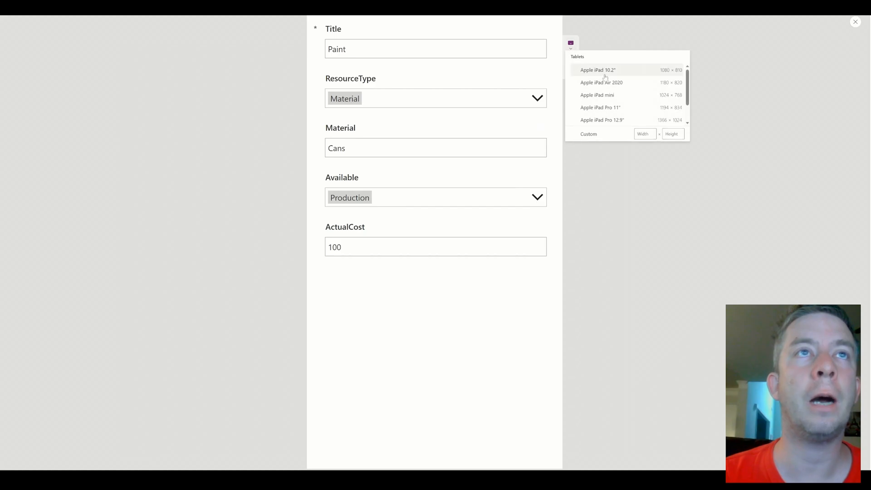
{"action": "left_click", "coordinate": [597, 70]}
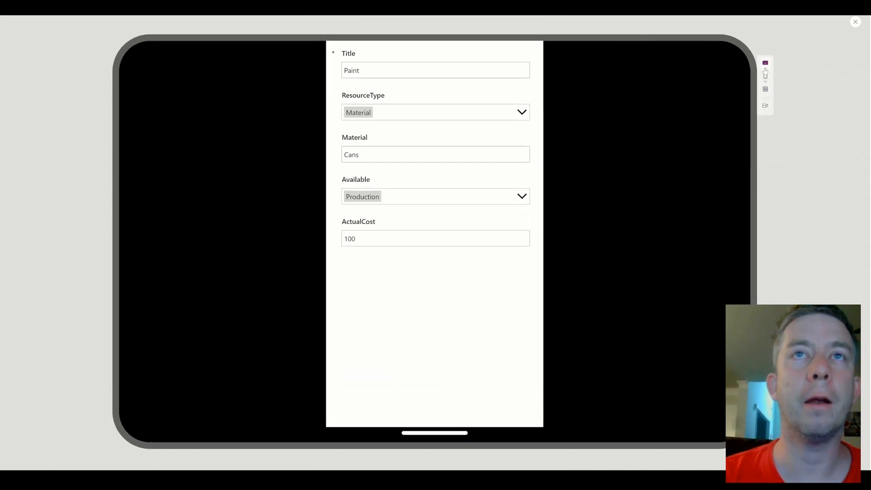
{"action": "left_click", "coordinate": [765, 62]}
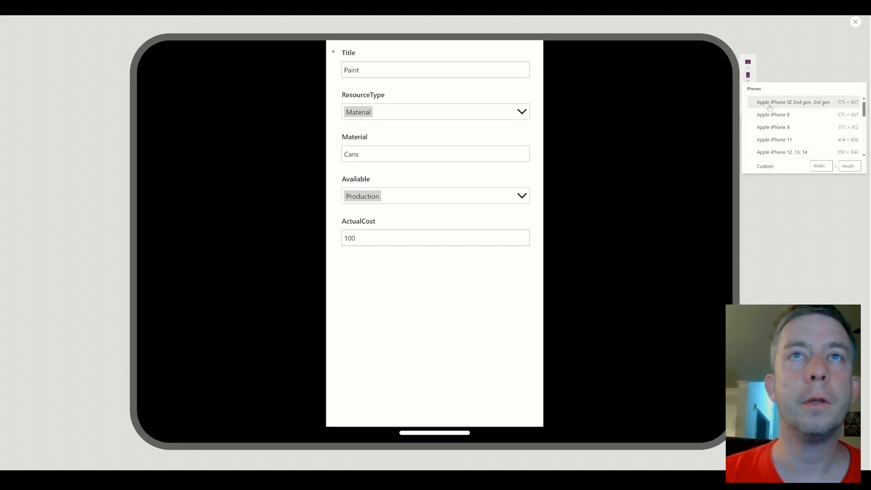
{"action": "left_click", "coordinate": [792, 102]}
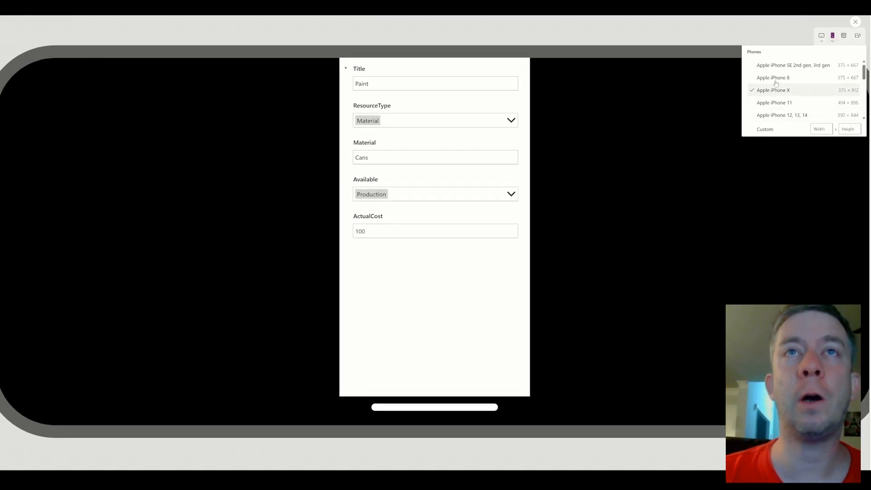
{"action": "mouse_move", "coordinate": [831, 35]}
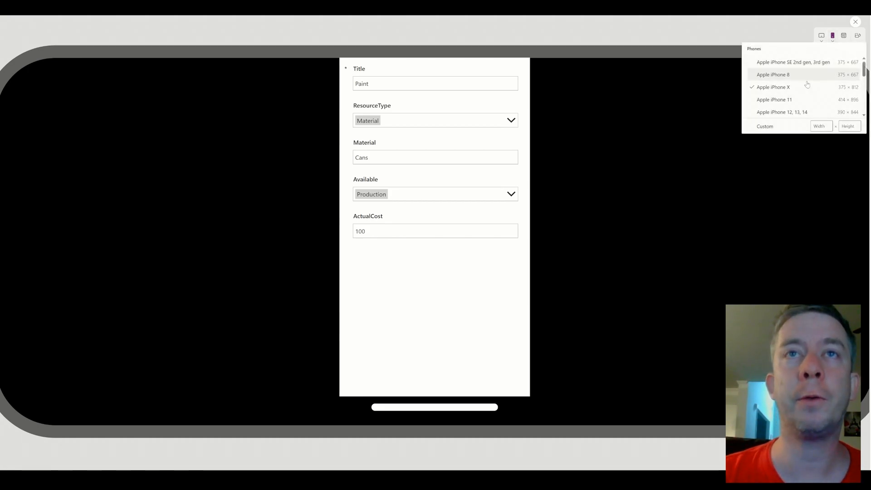
{"action": "scroll", "scroll_direction": "down", "scroll_amount": 3}
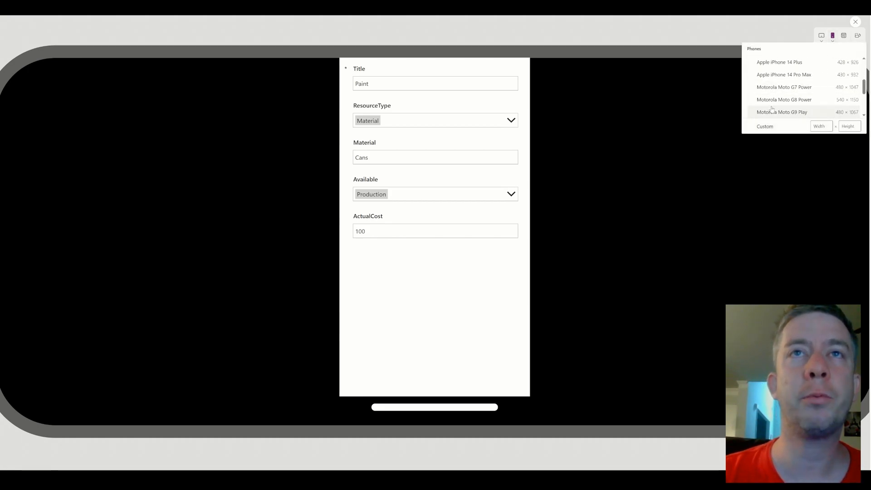
{"action": "left_click", "coordinate": [784, 100]}
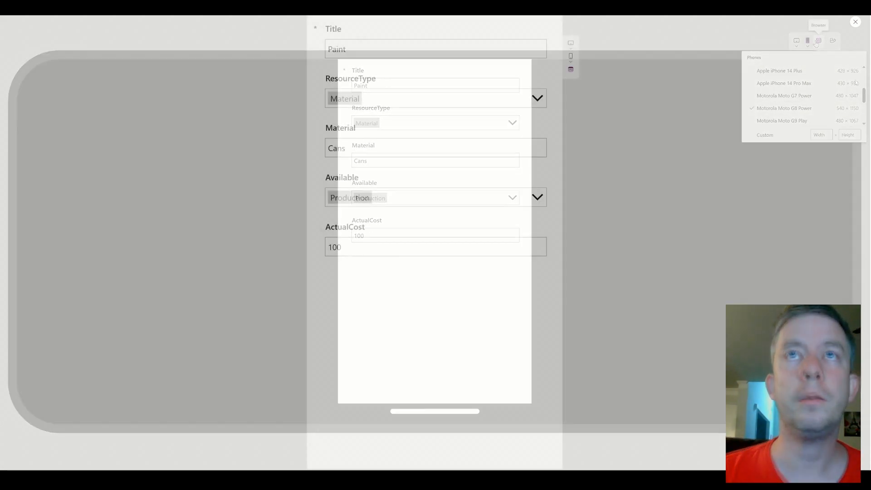
{"action": "left_click", "coordinate": [854, 22]}
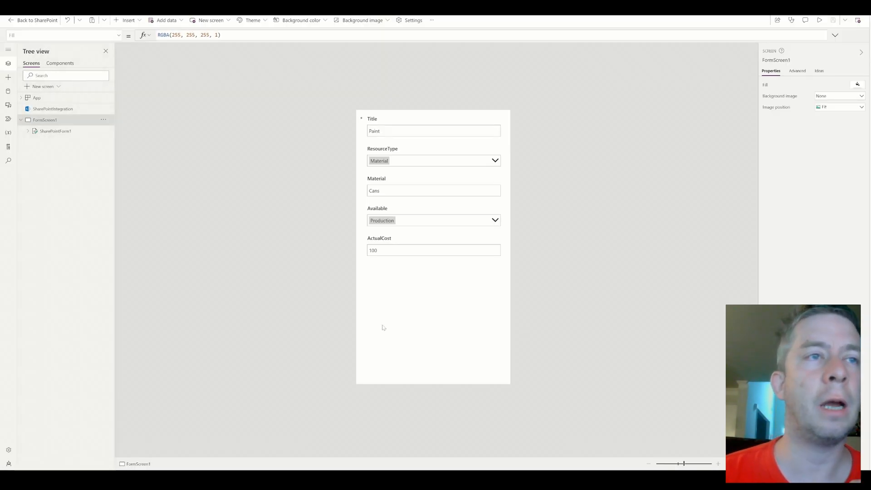
Set FormScreen1's Fill to a light blue theme colour.
{"action": "left_click", "coordinate": [55, 131]}
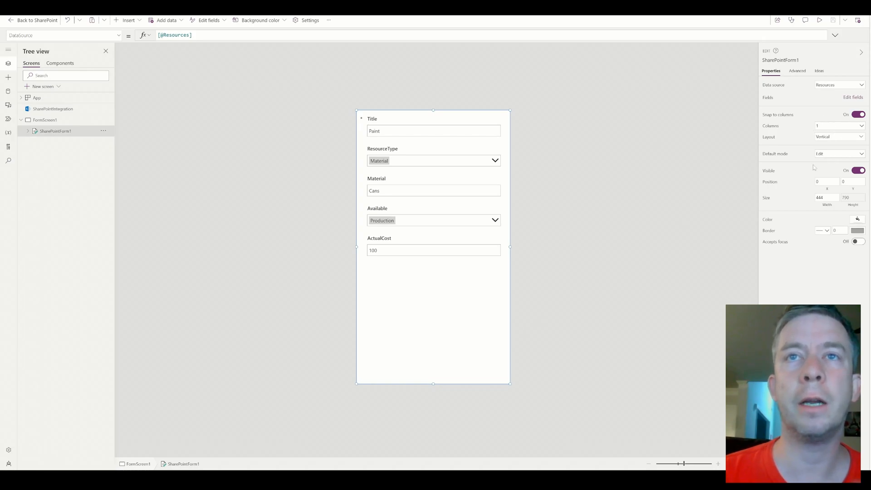
{"action": "mouse_move", "coordinate": [555, 253]}
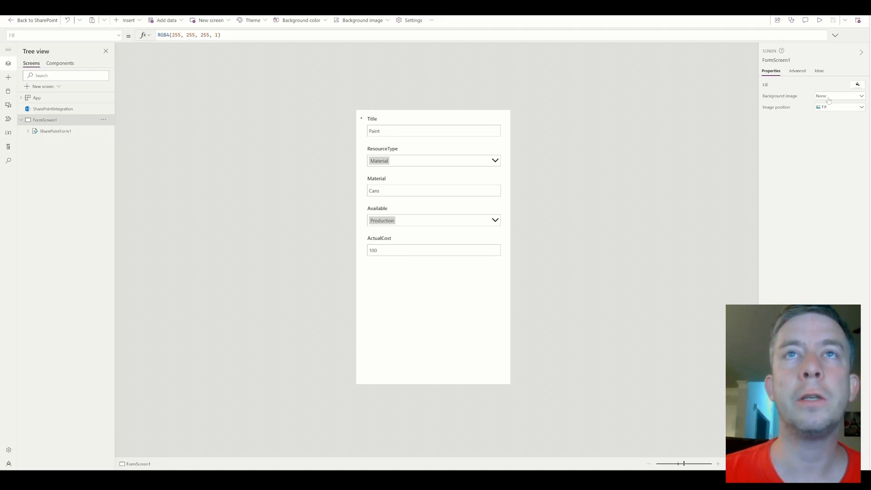
{"action": "left_click", "coordinate": [857, 84]}
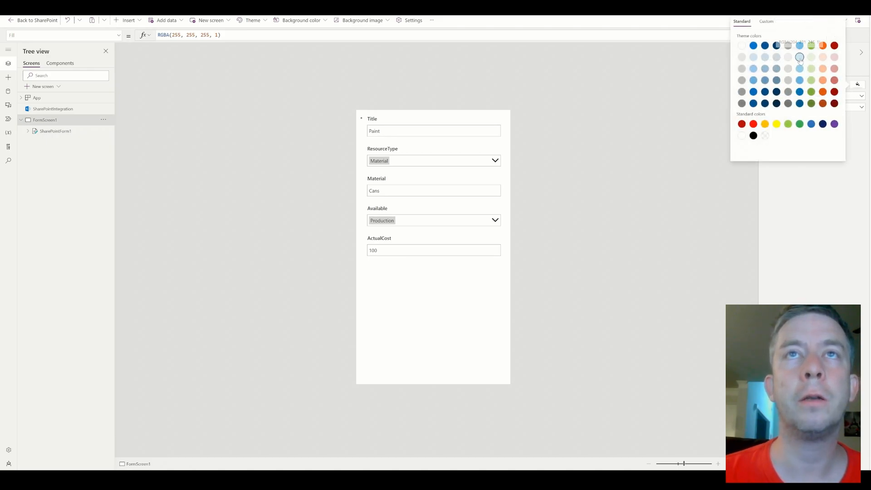
{"action": "left_click", "coordinate": [798, 57]}
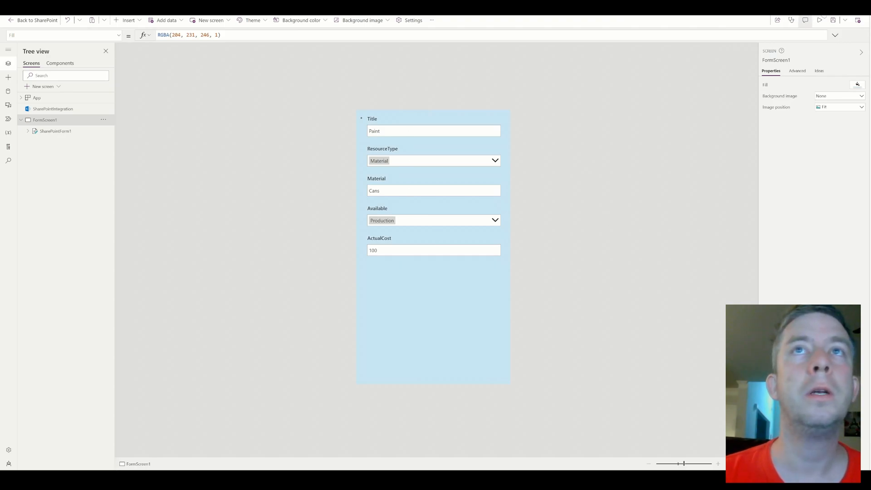
{"action": "mouse_move", "coordinate": [833, 21]}
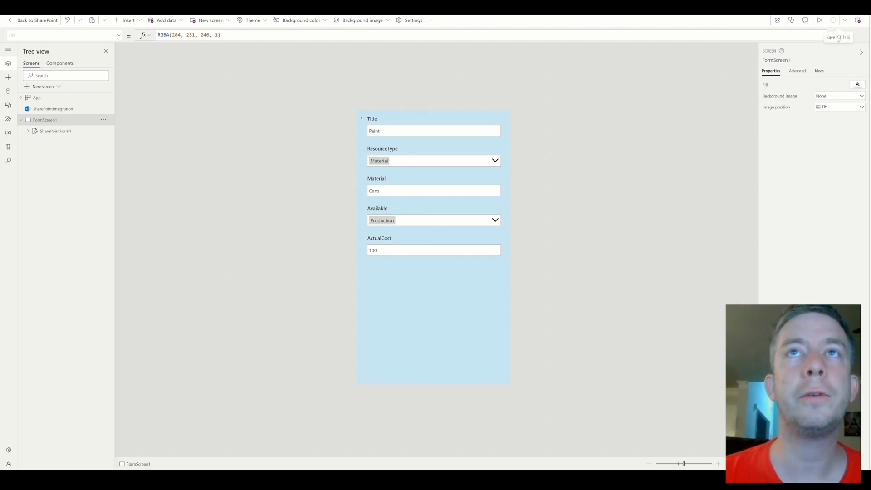
{"action": "mouse_move", "coordinate": [856, 21]}
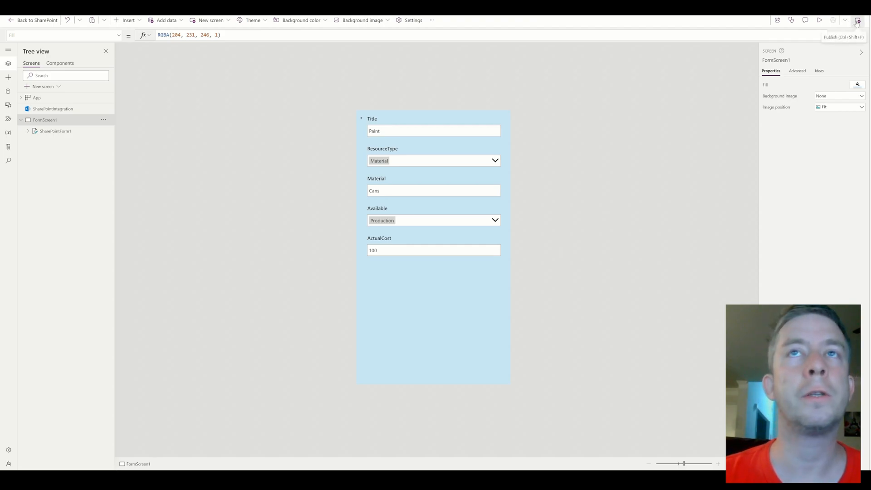
{"action": "mouse_move", "coordinate": [553, 236]}
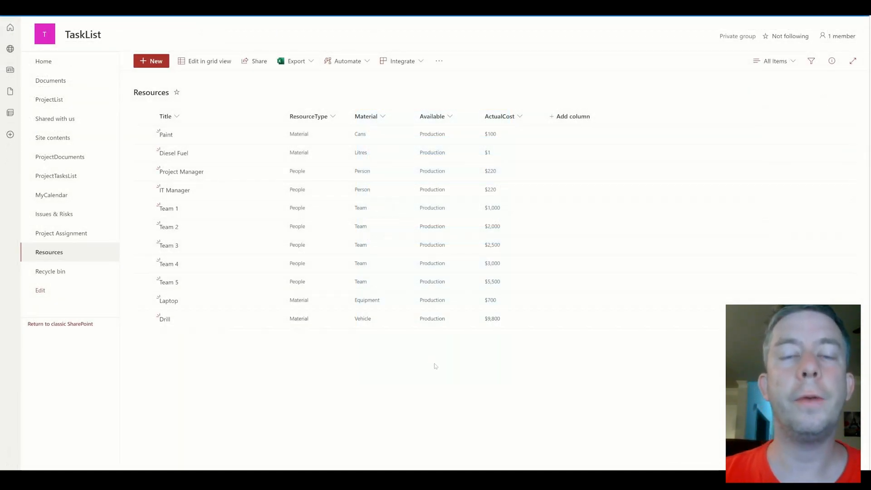
{"action": "mouse_move", "coordinate": [183, 41]}
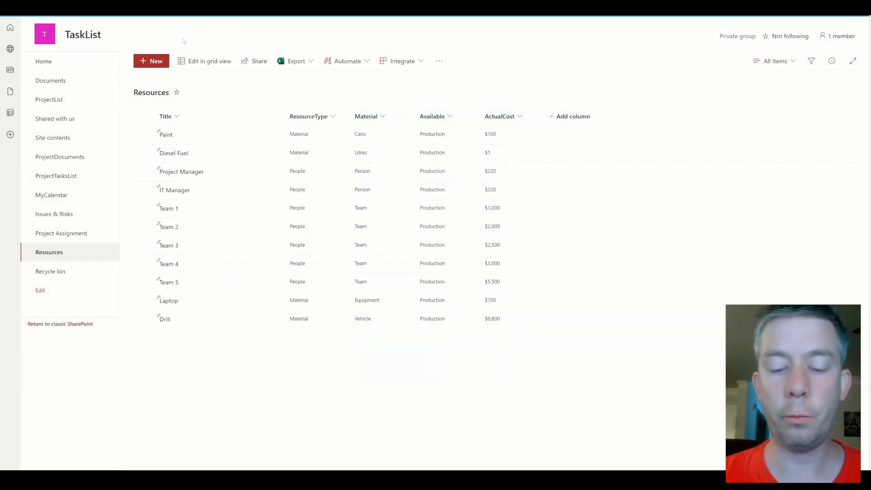
{"action": "mouse_move", "coordinate": [214, 32]}
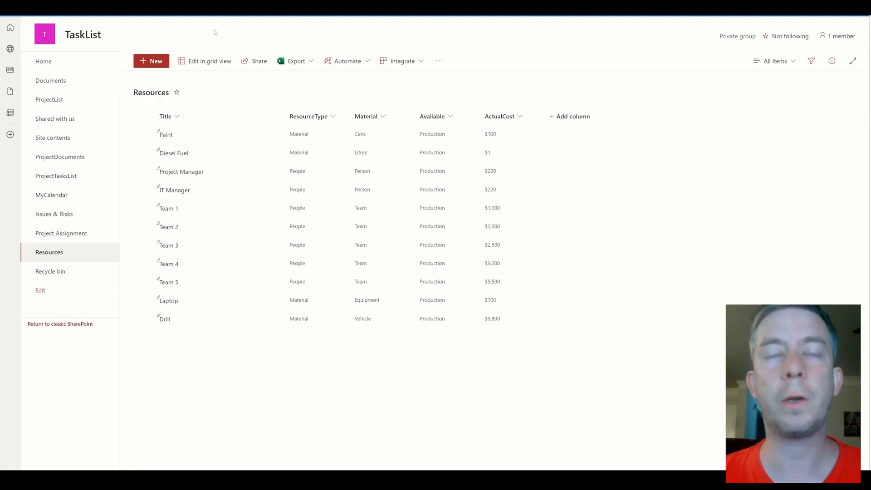
{"action": "mouse_move", "coordinate": [143, 38]}
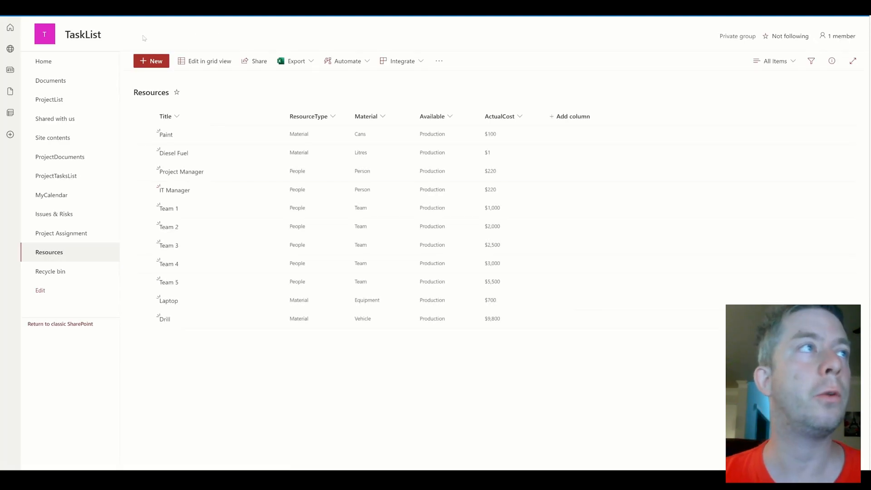
Start a new Resources item to see the light blue custom form in the panel.
{"action": "left_click", "coordinate": [152, 60]}
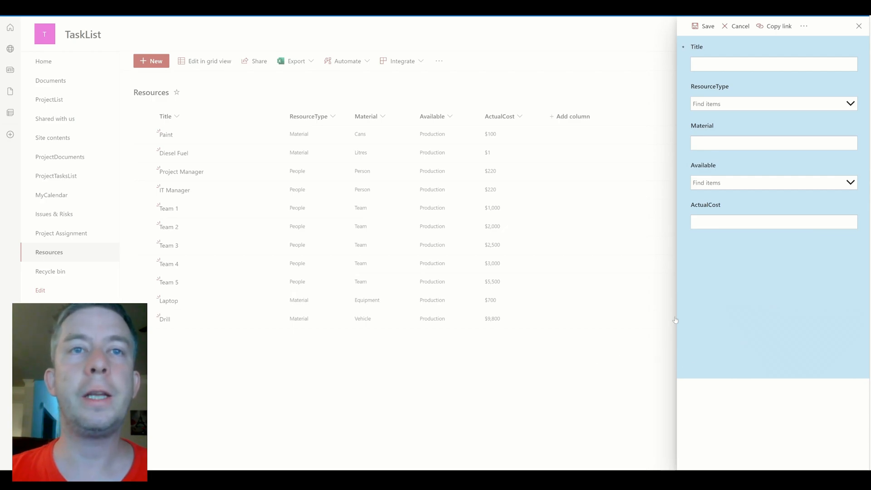
{"action": "mouse_move", "coordinate": [741, 253]}
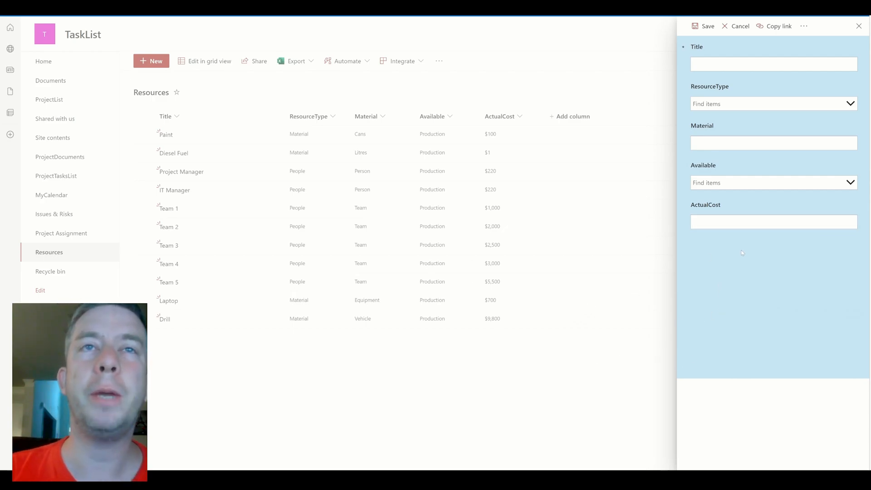
{"action": "mouse_move", "coordinate": [750, 364]}
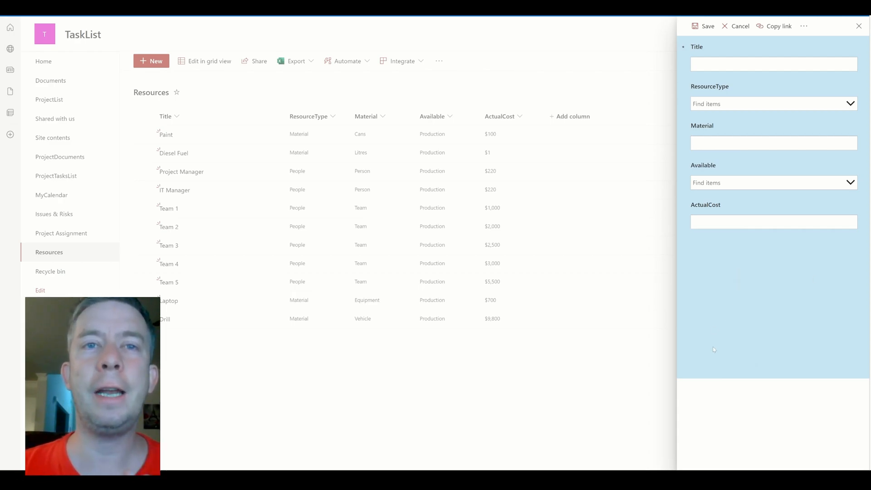
{"action": "mouse_move", "coordinate": [661, 341]}
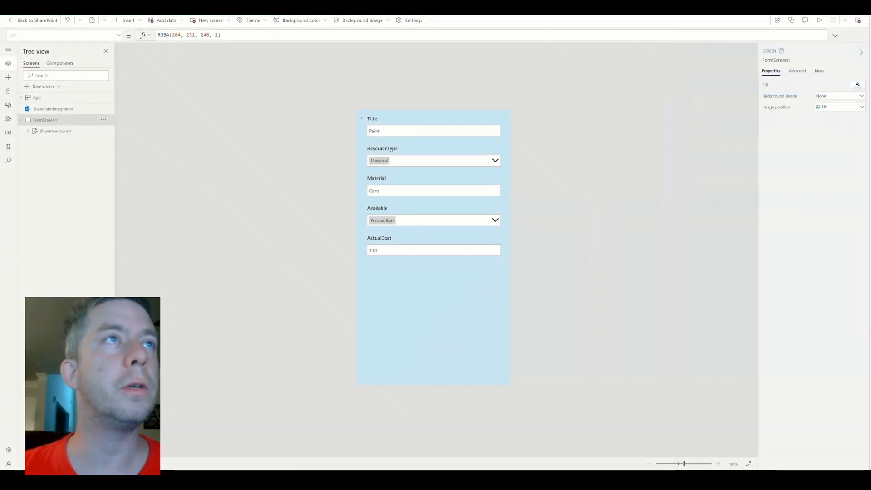
In Settings > Display, set the screen size to Custom 444 × 900.
{"action": "left_click", "coordinate": [412, 20]}
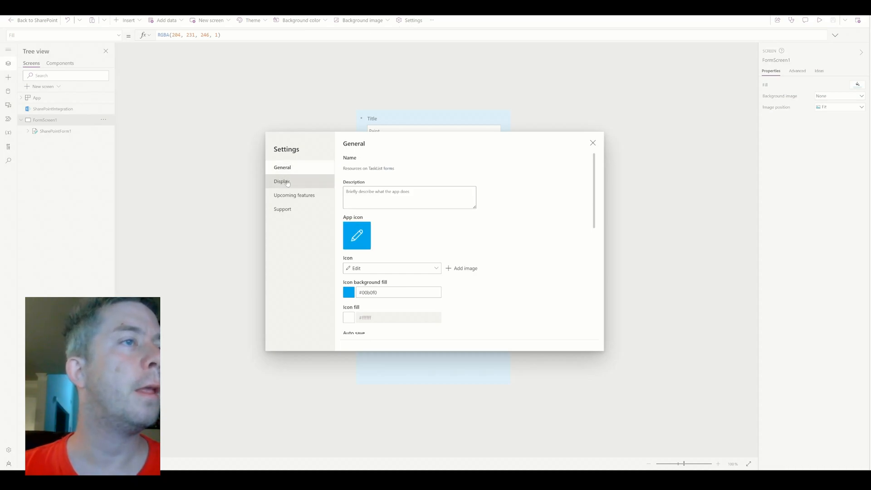
{"action": "left_click", "coordinate": [281, 180]}
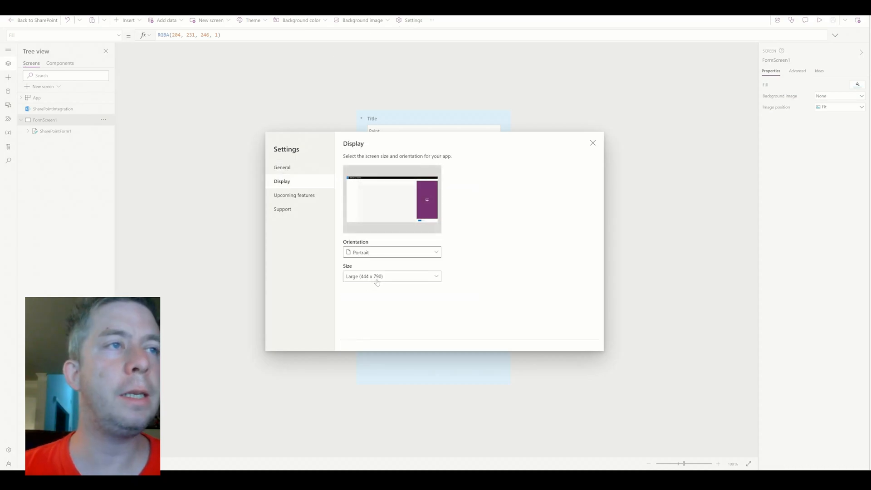
{"action": "left_click", "coordinate": [392, 252]}
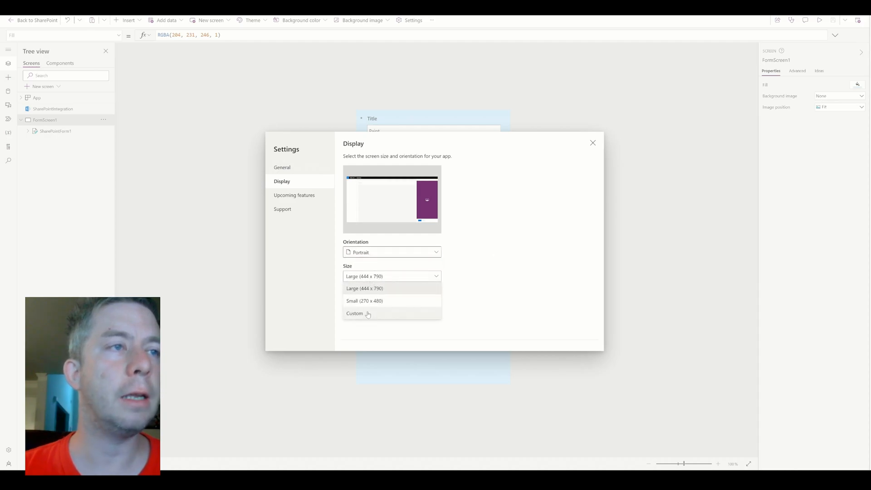
{"action": "left_click", "coordinate": [354, 313]}
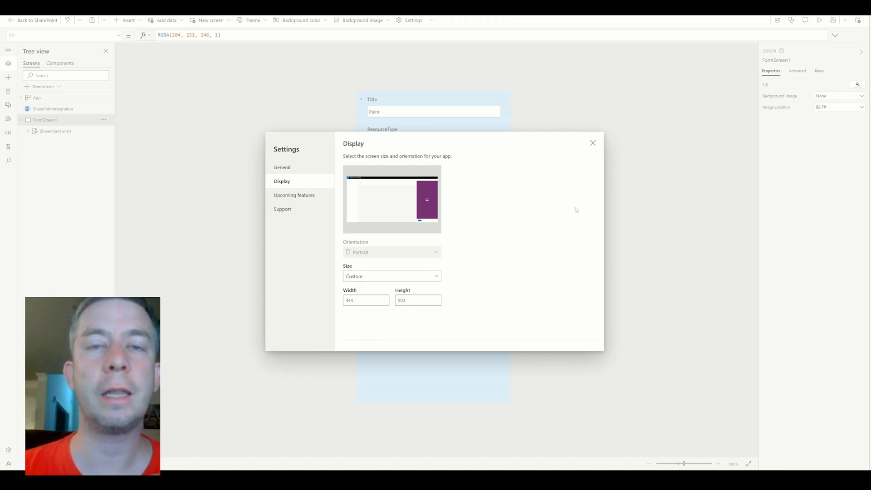
{"action": "left_click", "coordinate": [592, 143]}
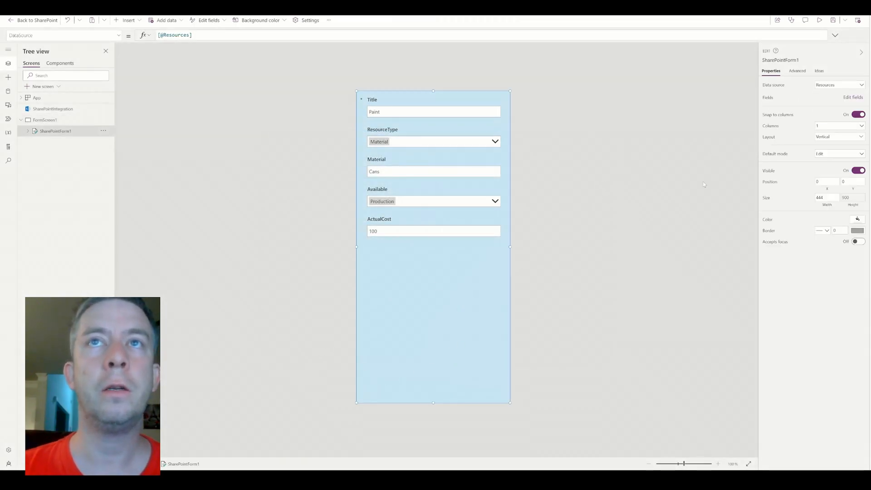
{"action": "mouse_move", "coordinate": [858, 19]}
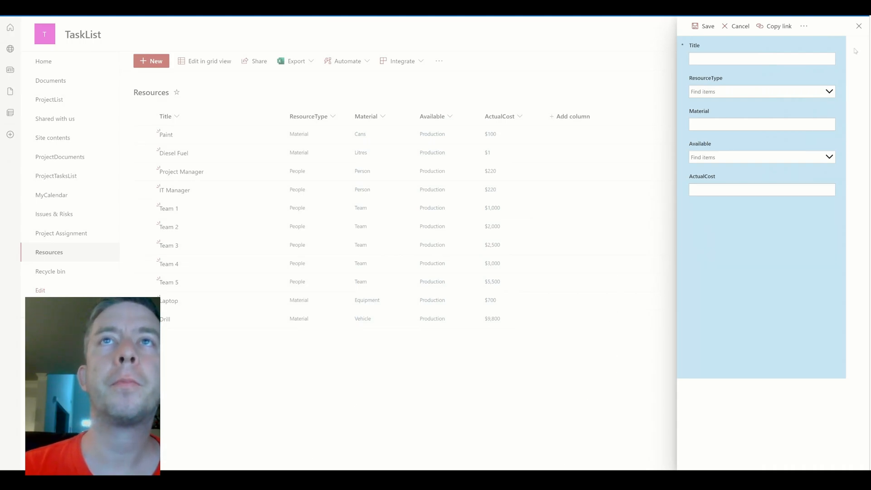
{"action": "mouse_move", "coordinate": [843, 396]}
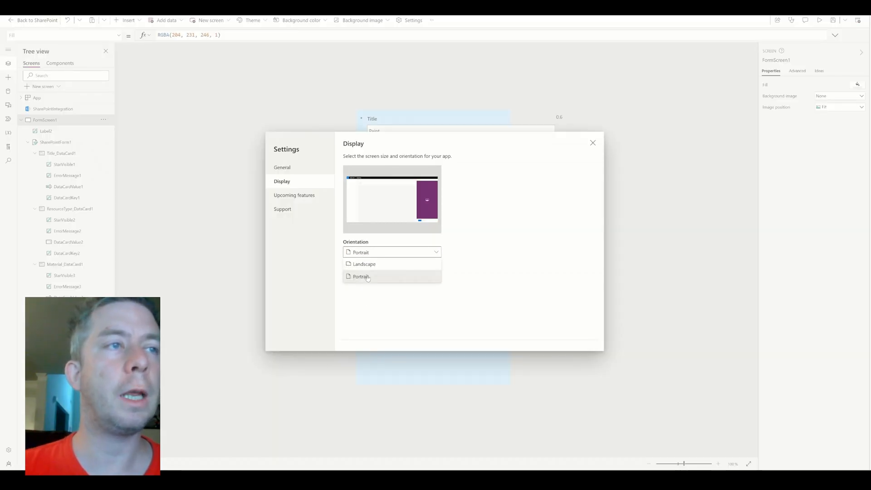
{"action": "mouse_move", "coordinate": [363, 264]}
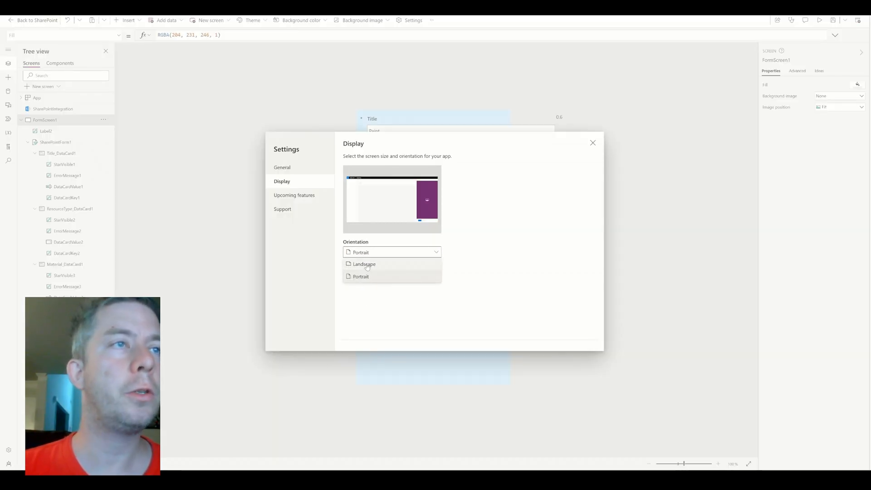
Set the app orientation to Landscape (Large 1185 × 790).
{"action": "left_click", "coordinate": [364, 264]}
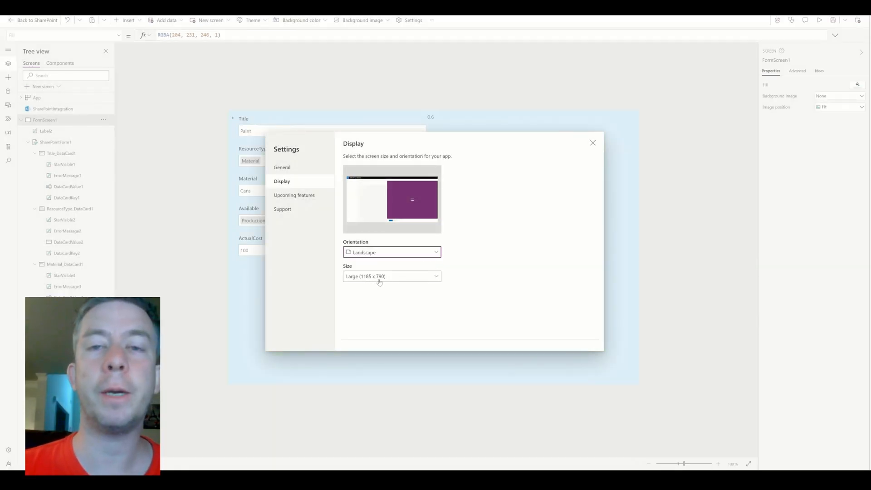
{"action": "left_click", "coordinate": [592, 142]}
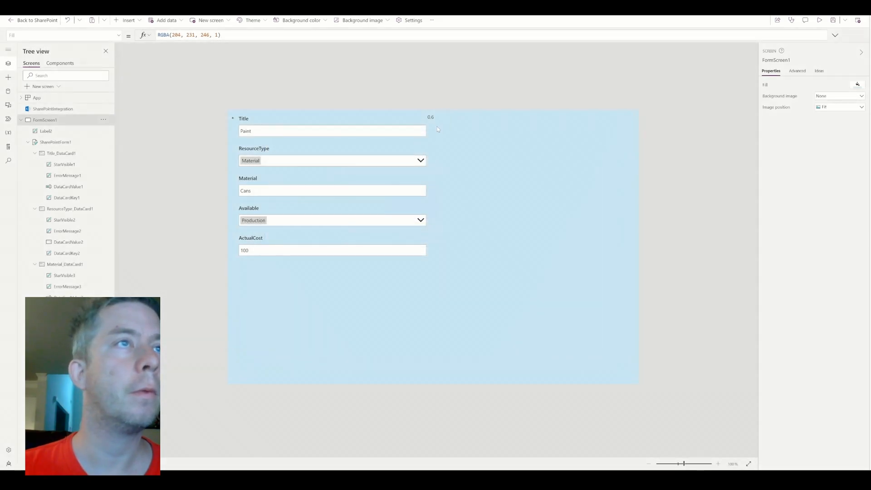
Set the form and its data cards' Width to 1185 so fields span the canvas.
{"action": "left_click", "coordinate": [332, 250]}
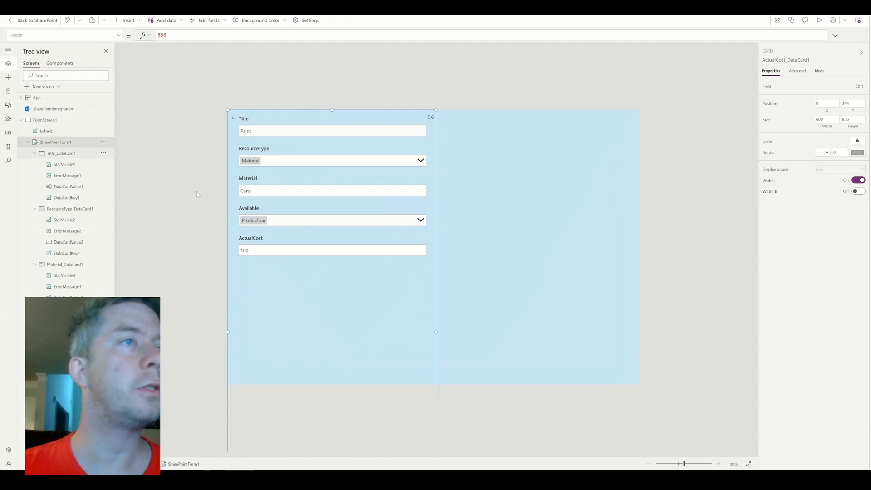
{"action": "left_click", "coordinate": [55, 142]}
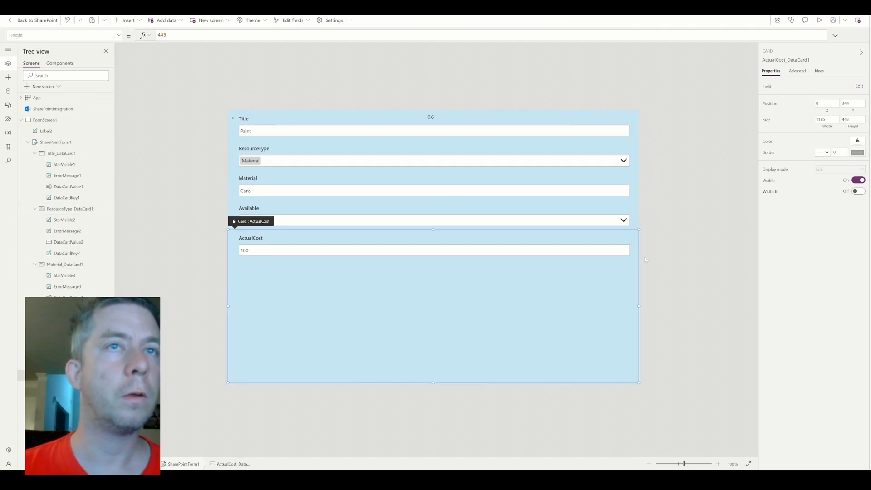
{"action": "left_click", "coordinate": [430, 117]}
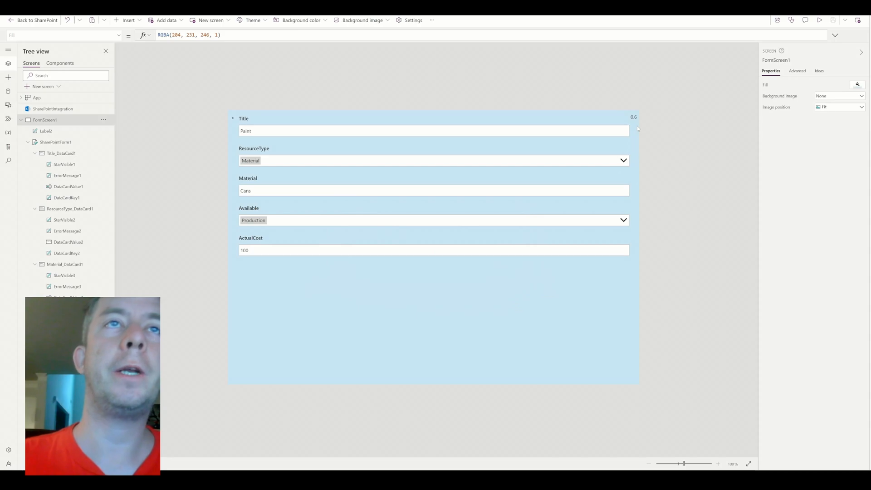
{"action": "left_click", "coordinate": [633, 117]}
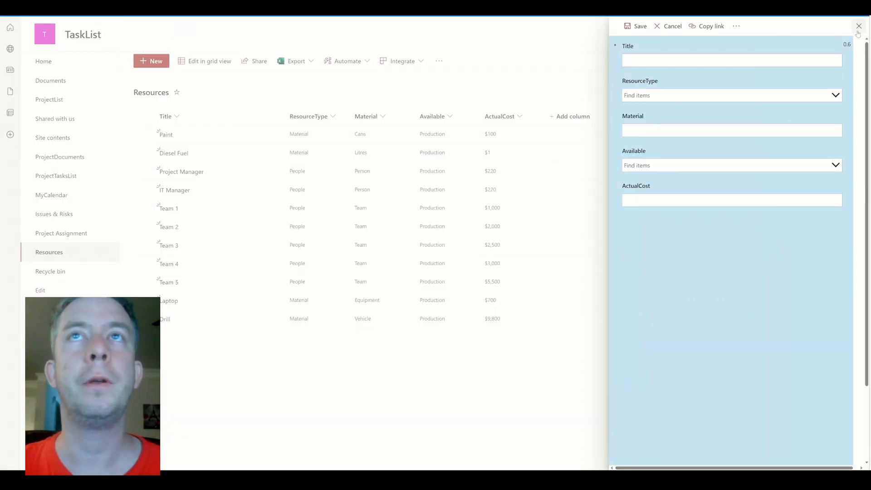
Expand the new-item panel to view the wide form, then close it.
{"action": "left_click", "coordinate": [857, 26]}
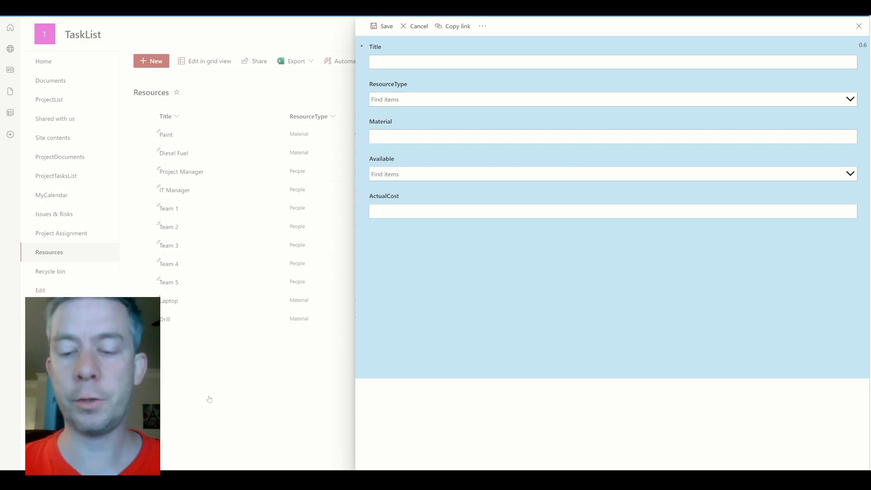
{"action": "left_click", "coordinate": [417, 27]}
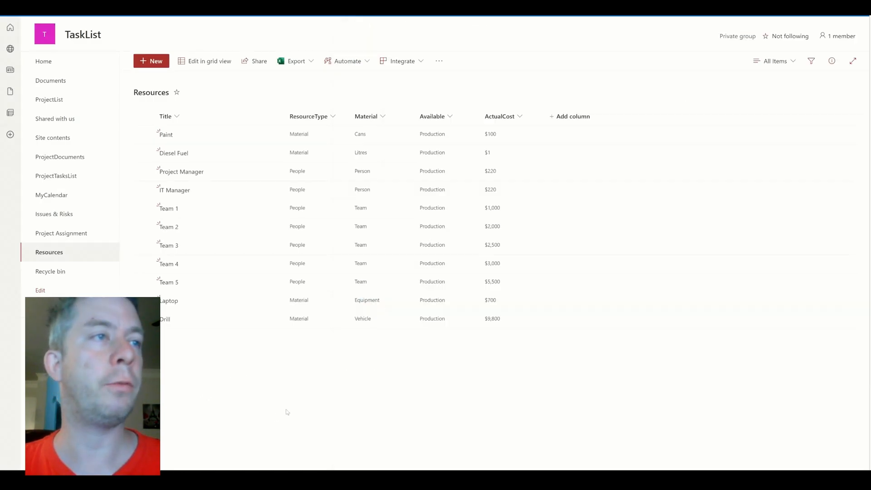
Publish the updated Resources form to SharePoint and confirm.
{"action": "left_click", "coordinate": [152, 61]}
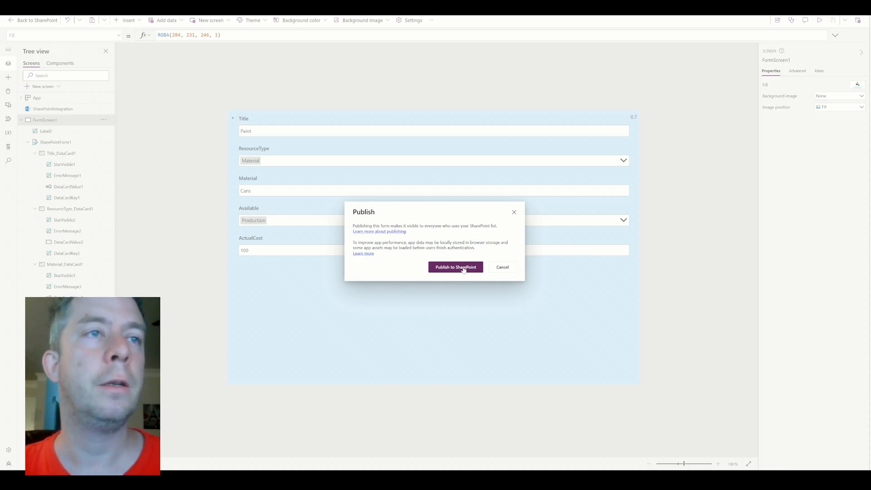
{"action": "left_click", "coordinate": [455, 267]}
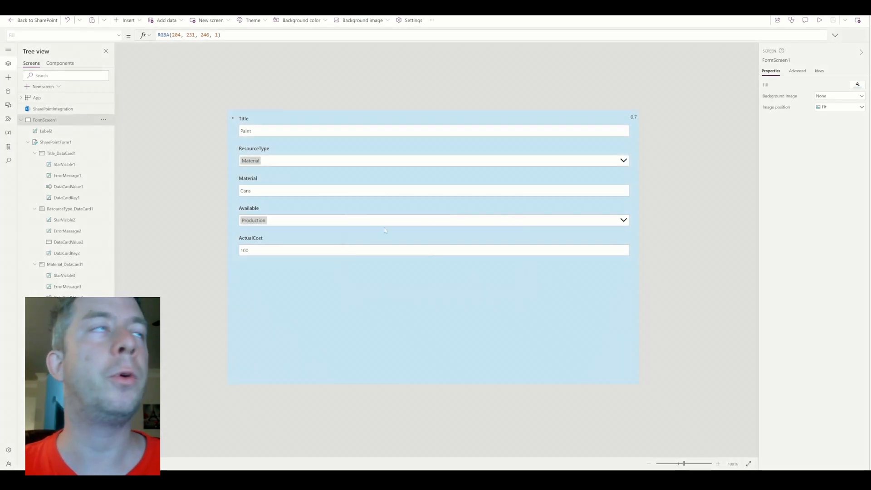
{"action": "left_click", "coordinate": [36, 21]}
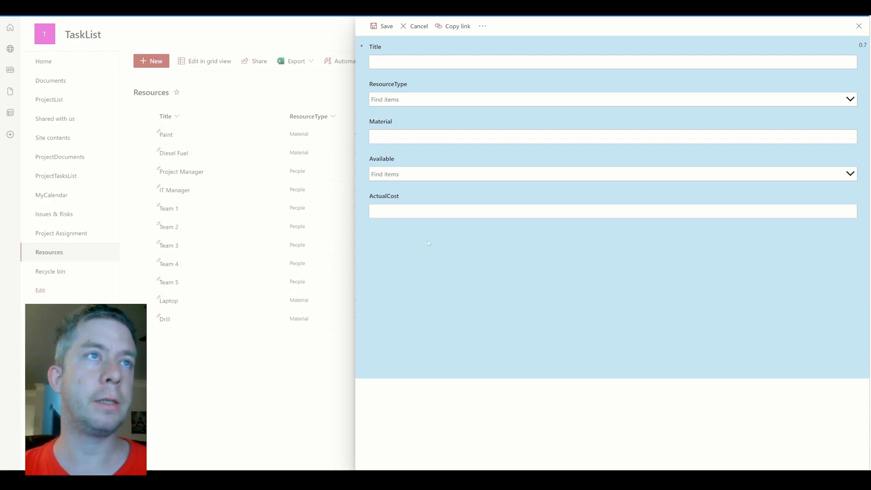
{"action": "mouse_move", "coordinate": [523, 267]}
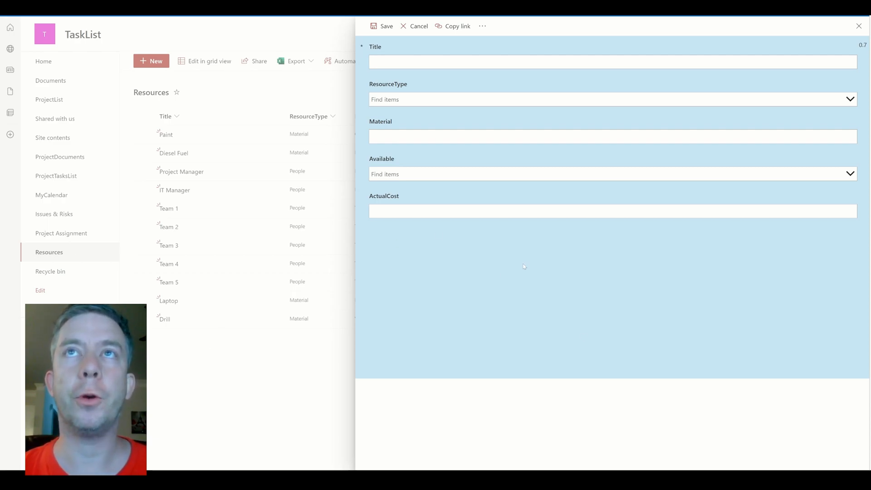
{"action": "mouse_move", "coordinate": [650, 282]}
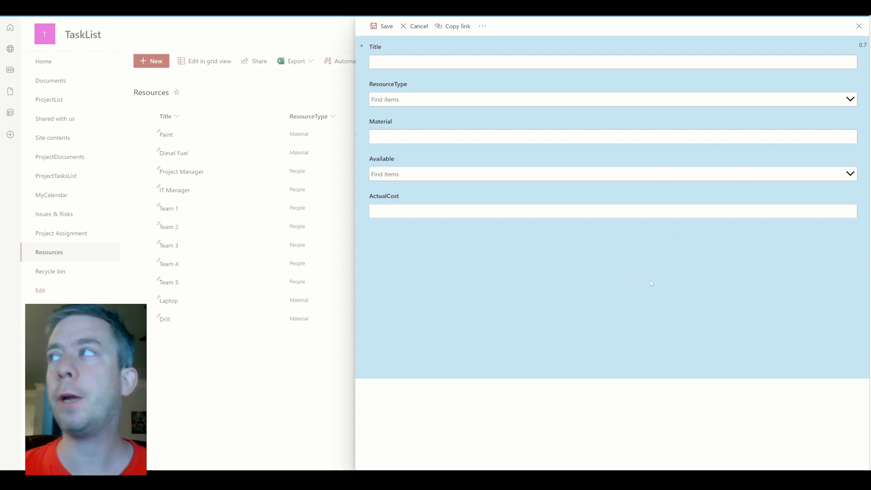
{"action": "mouse_move", "coordinate": [601, 328]}
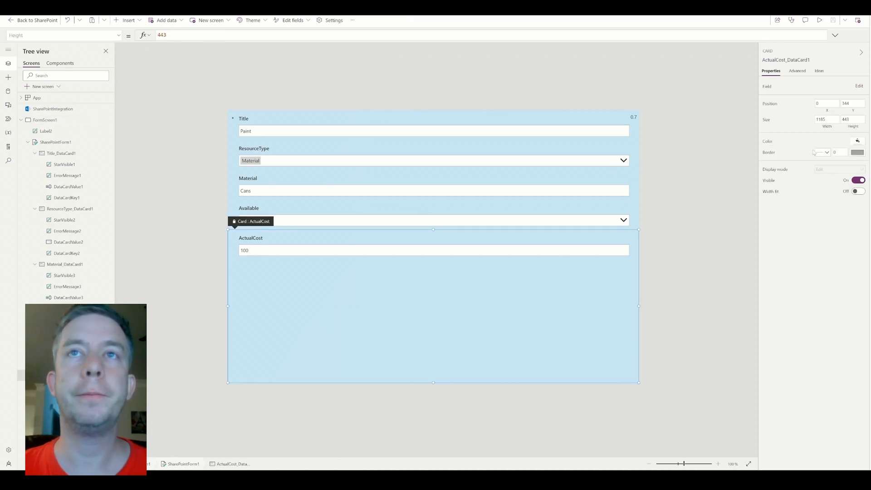
Select FormScreen1 and set its Fill back to white.
{"action": "left_click", "coordinate": [857, 142]}
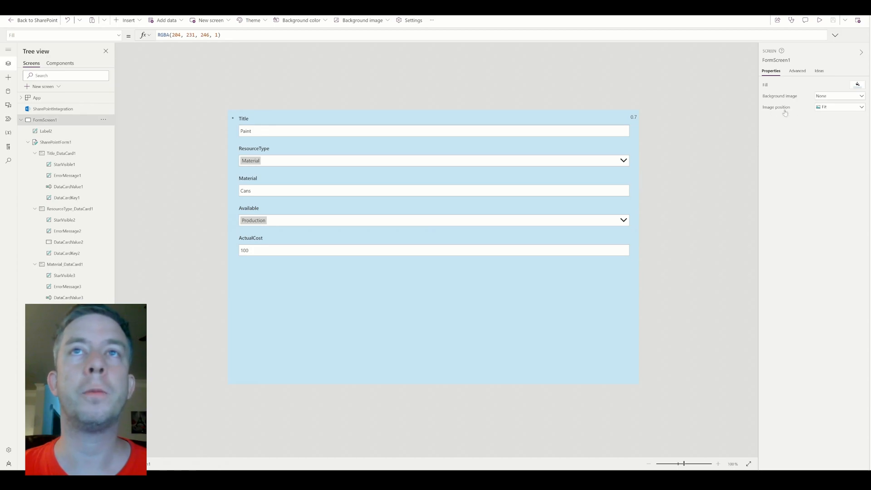
{"action": "left_click", "coordinate": [857, 84]}
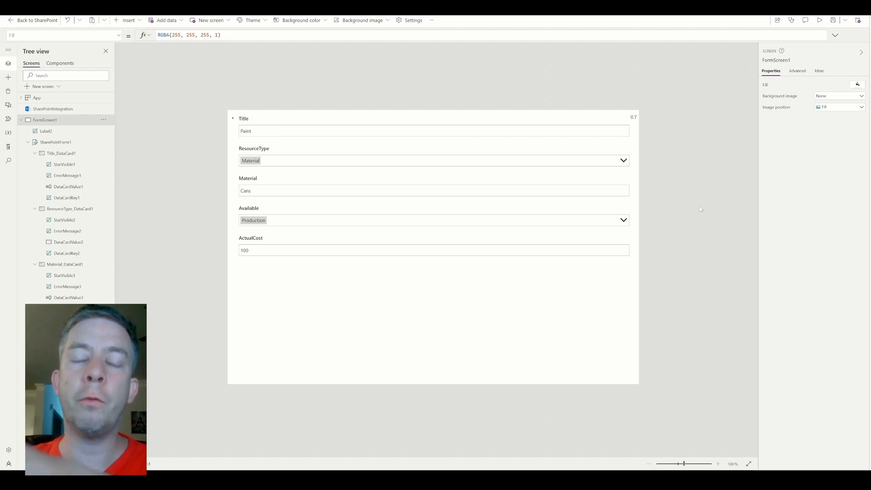
{"action": "mouse_move", "coordinate": [511, 127]}
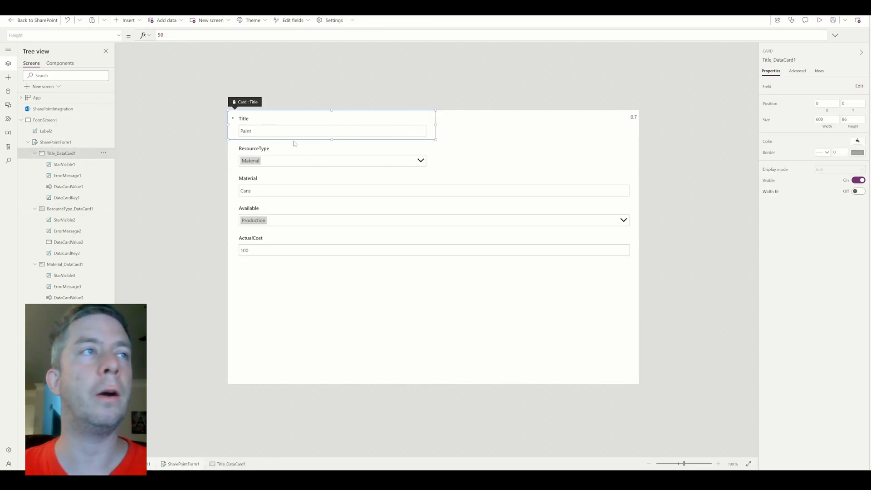
Select the Title data card to place it beside ResourceType in one row.
{"action": "left_click", "coordinate": [332, 160]}
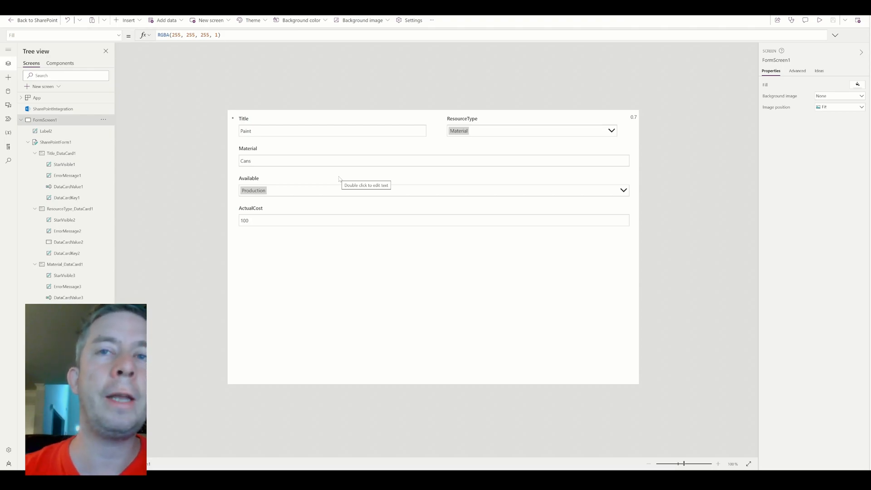
{"action": "mouse_move", "coordinate": [407, 73]}
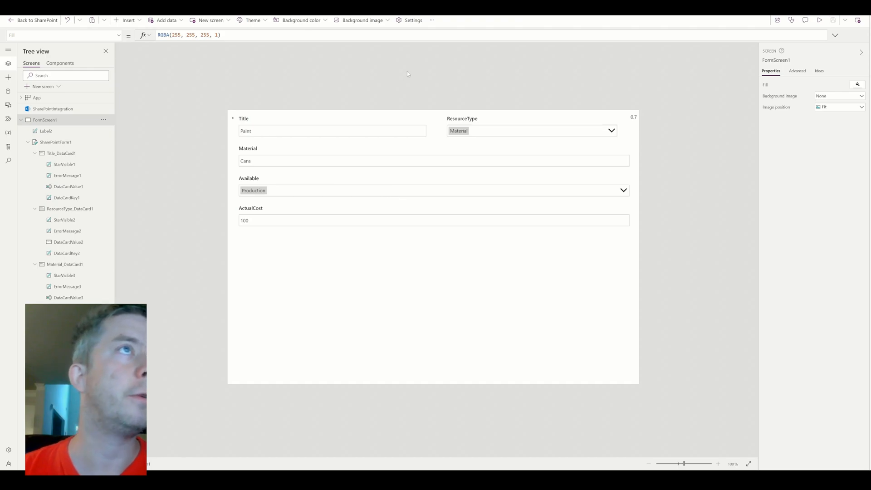
{"action": "mouse_move", "coordinate": [461, 263]}
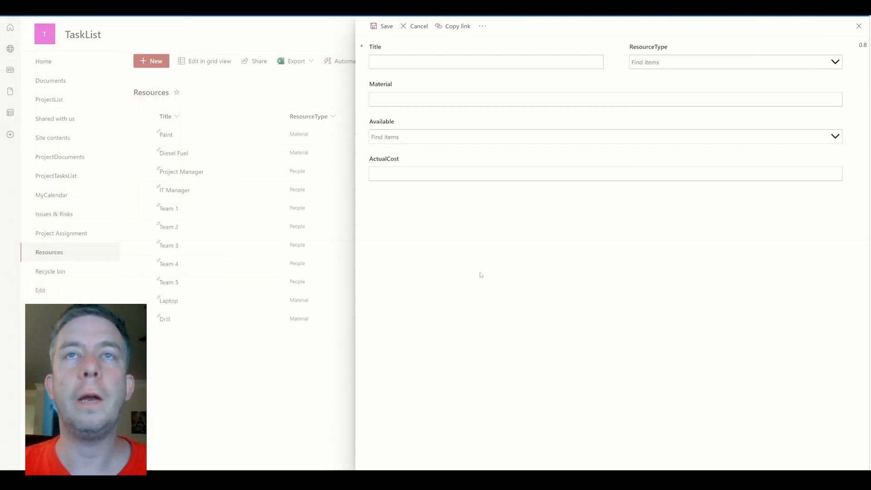
{"action": "mouse_move", "coordinate": [856, 54]}
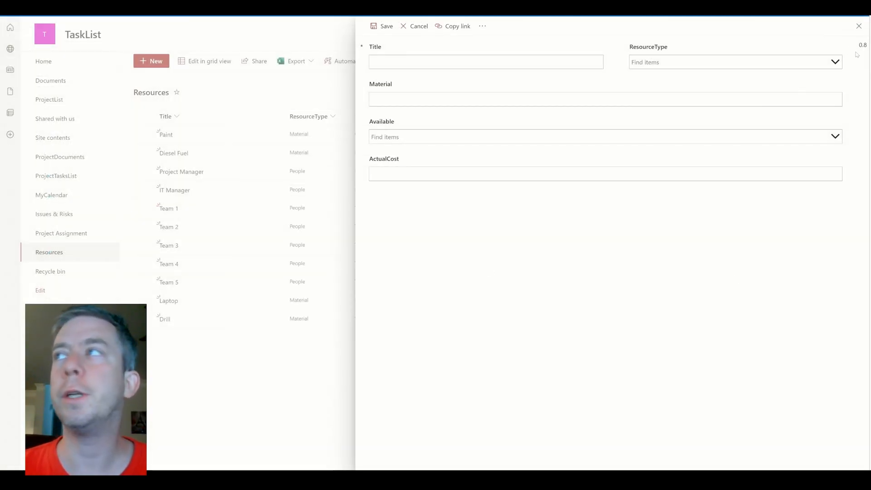
Try entering a value in the Title field of the new Resources item panel.
{"action": "left_click", "coordinate": [485, 61]}
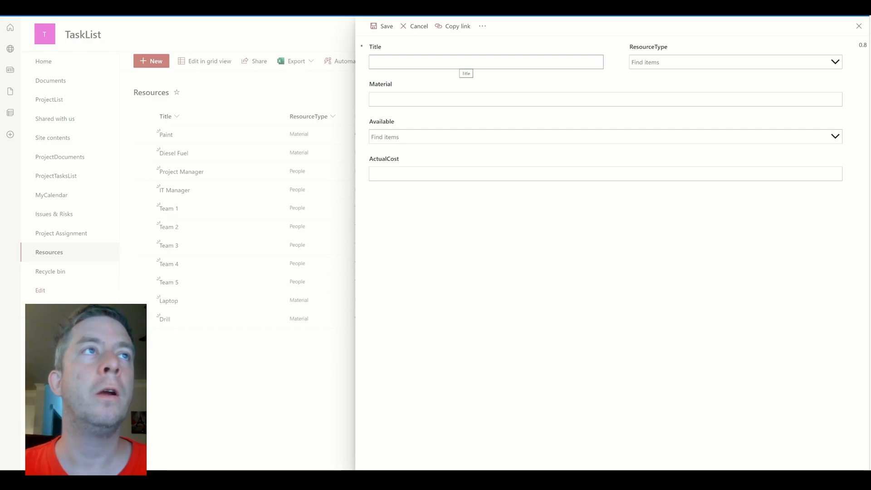
{"action": "mouse_move", "coordinate": [511, 329]}
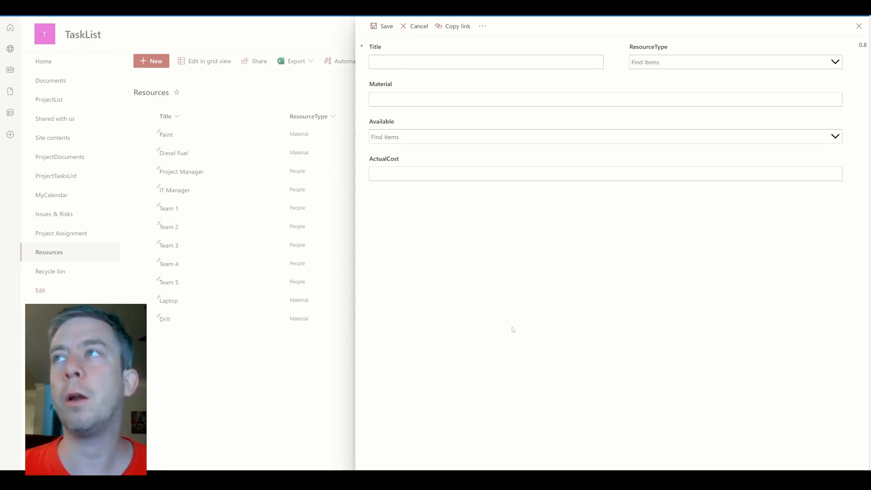
{"action": "mouse_move", "coordinate": [562, 277]}
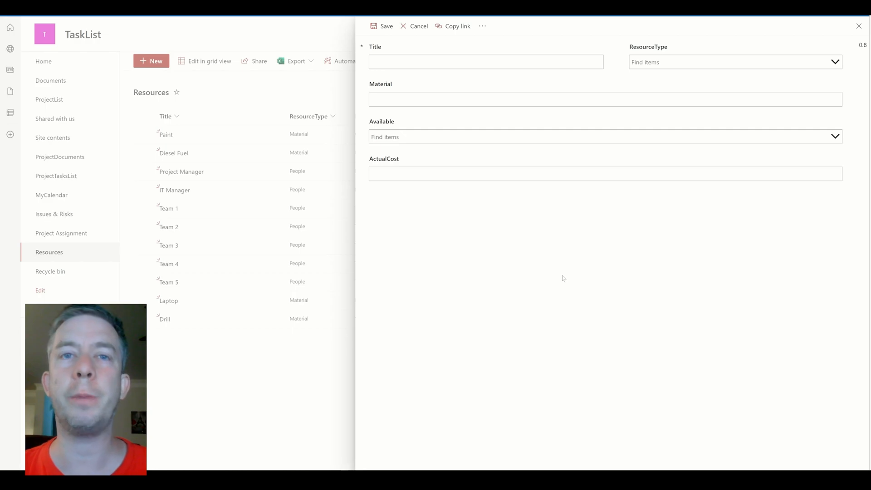
{"action": "mouse_move", "coordinate": [403, 368]}
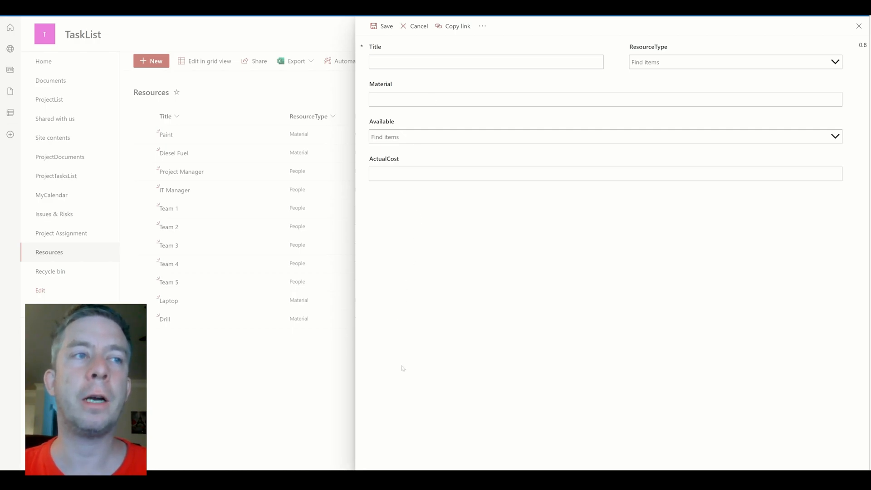
{"action": "mouse_move", "coordinate": [520, 346]}
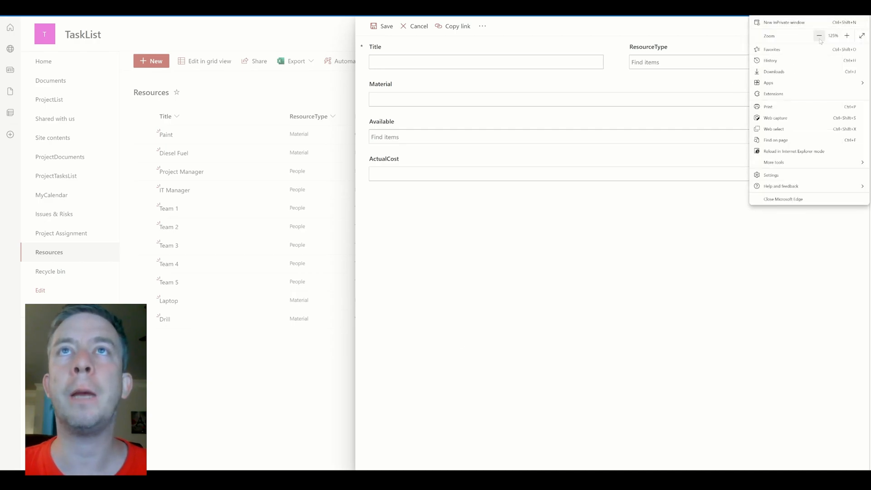
{"action": "left_click", "coordinate": [818, 36]}
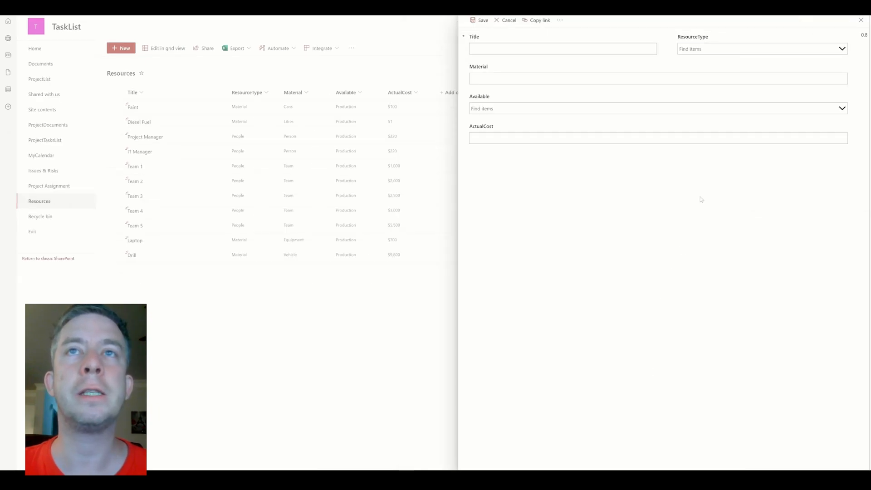
{"action": "mouse_move", "coordinate": [702, 297]}
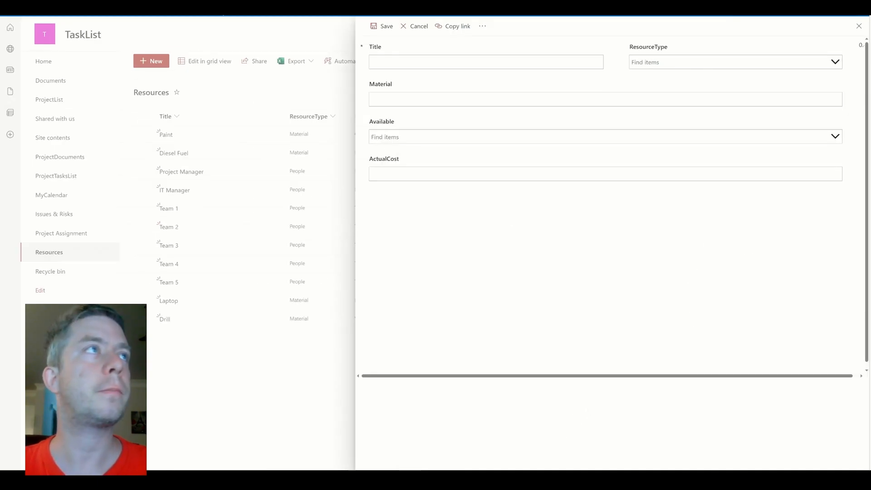
{"action": "left_click", "coordinate": [415, 26]}
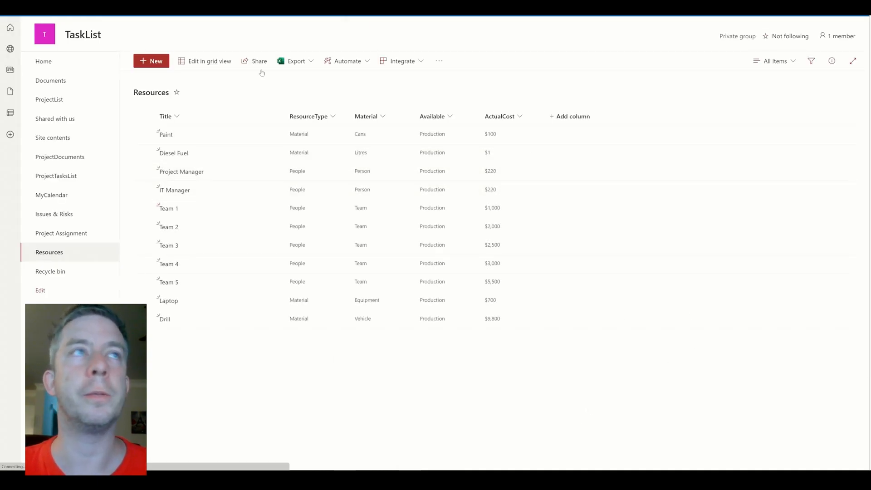
{"action": "left_click", "coordinate": [152, 61]}
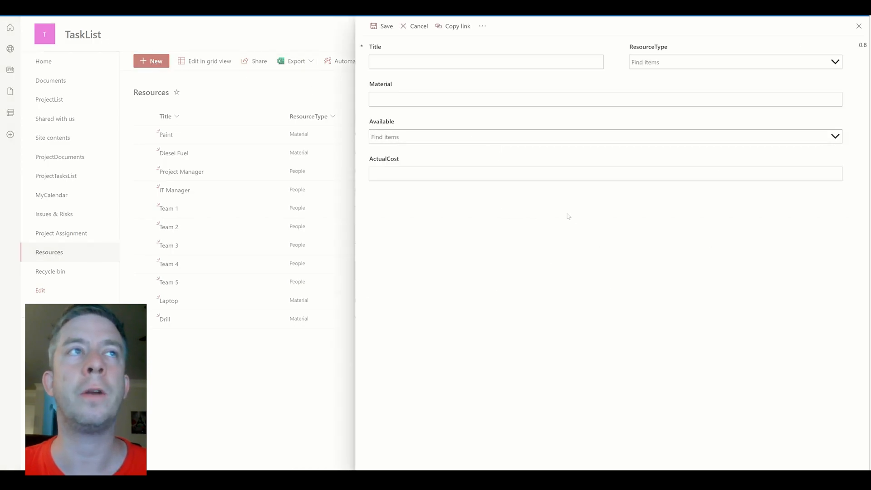
{"action": "mouse_move", "coordinate": [502, 215]}
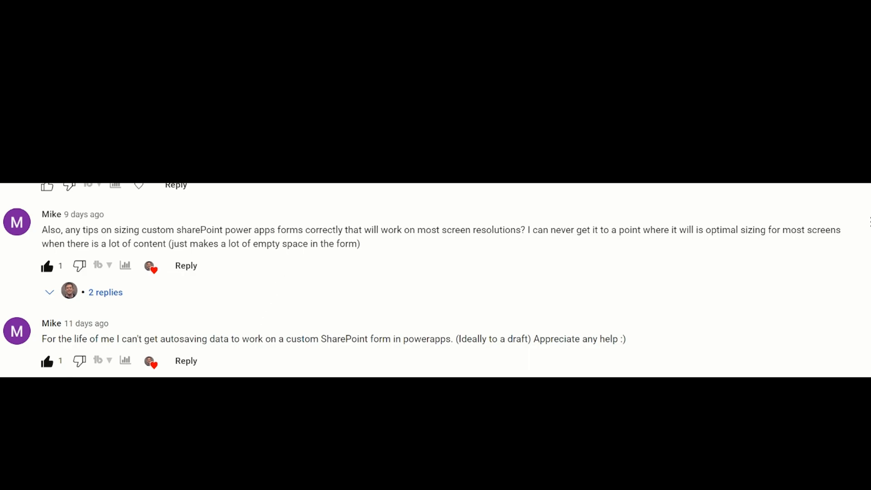
Bring the Resources form loaded with the Paint item into view.
{"action": "double_click", "coordinate": [213, 230]}
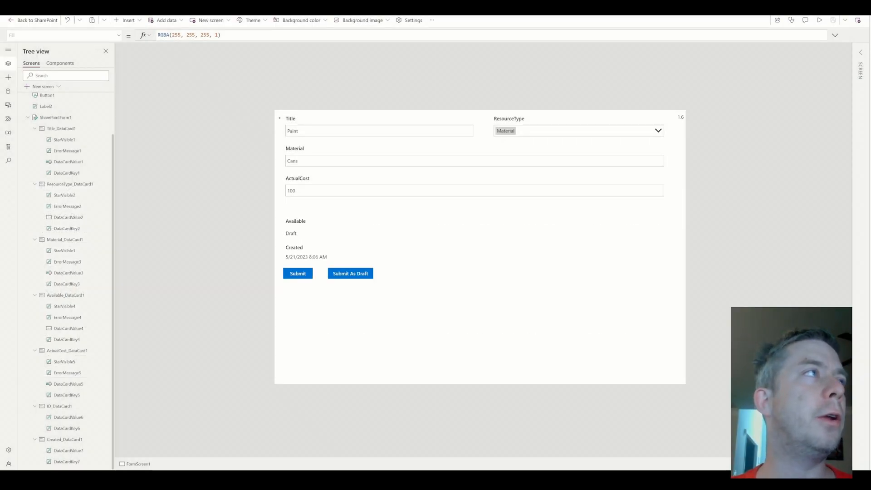
Select SharePointForm1 and search the Insert icons for 'arrow' to add a right-arrow icon.
{"action": "left_click", "coordinate": [43, 86]}
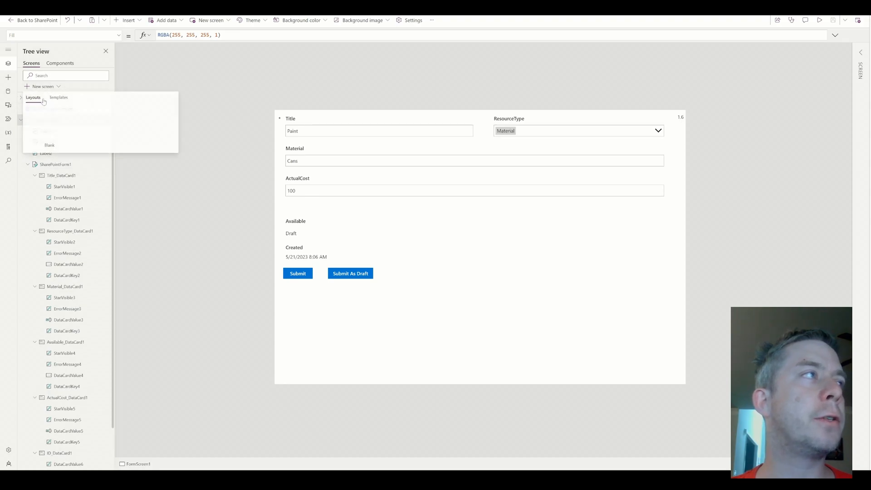
{"action": "left_click", "coordinate": [49, 145]}
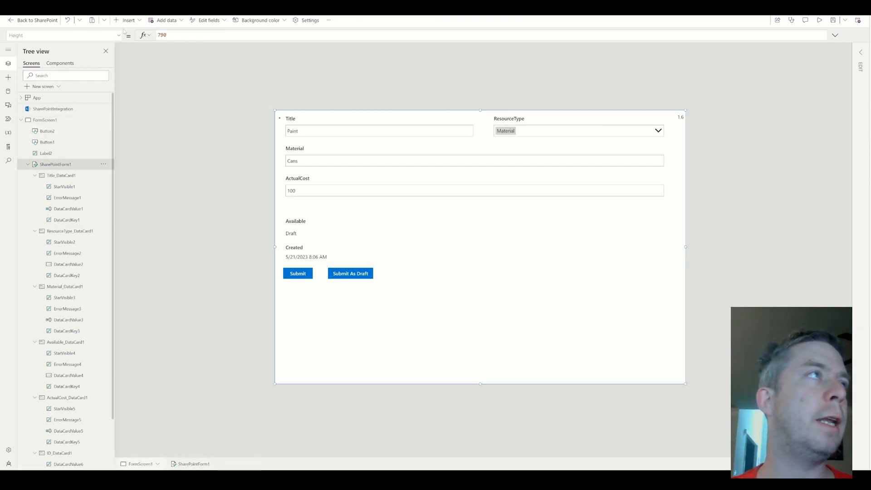
{"action": "left_click", "coordinate": [128, 20]}
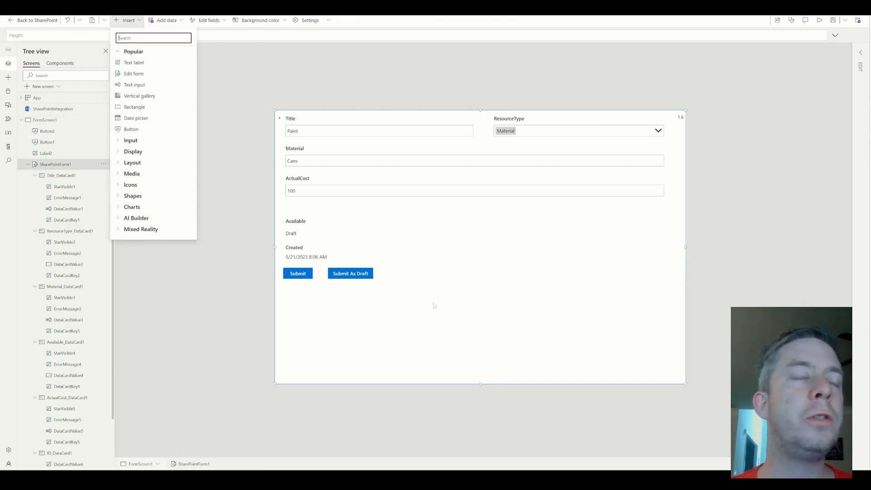
{"action": "mouse_move", "coordinate": [435, 334]}
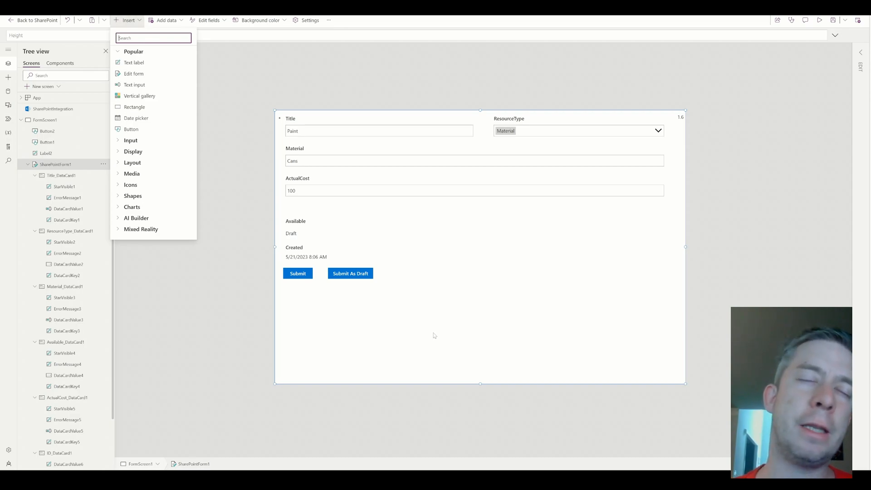
{"action": "mouse_move", "coordinate": [192, 358]}
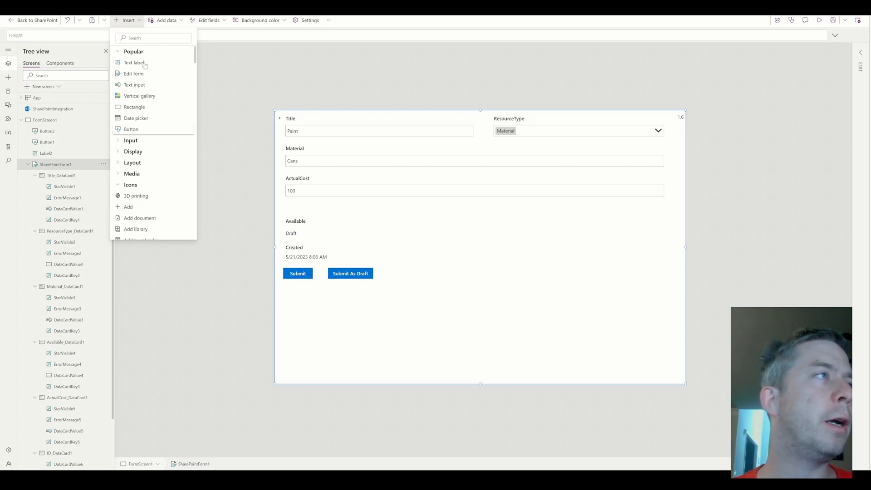
{"action": "type", "text": "arrow"}
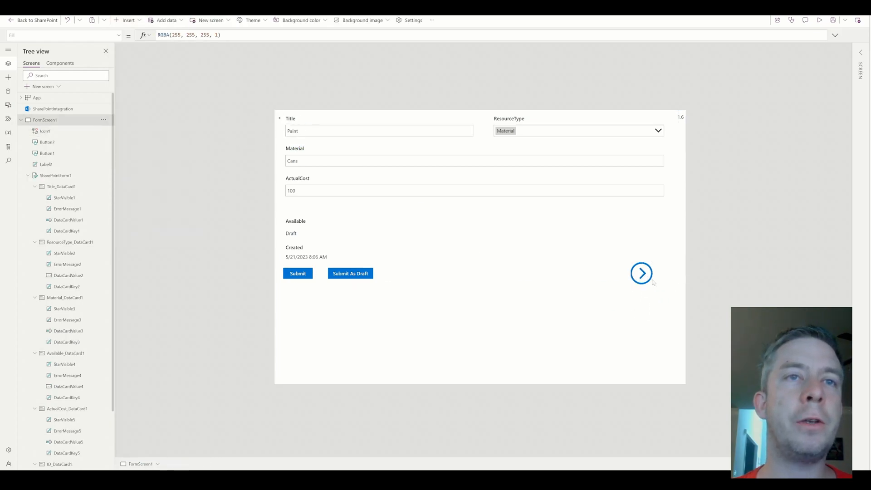
Give the arrow icon an OnSelect formula of Navigate(Screen1).
{"action": "left_click", "coordinate": [641, 273]}
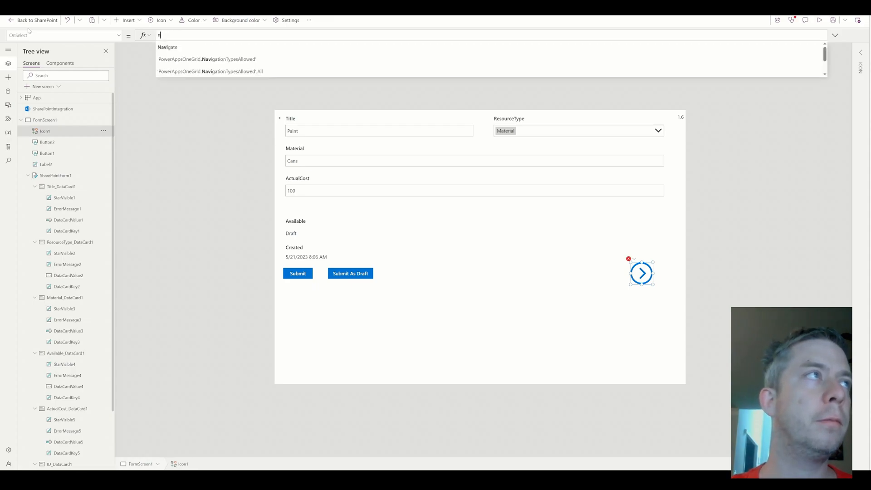
{"action": "type", "text": "Navigate("}
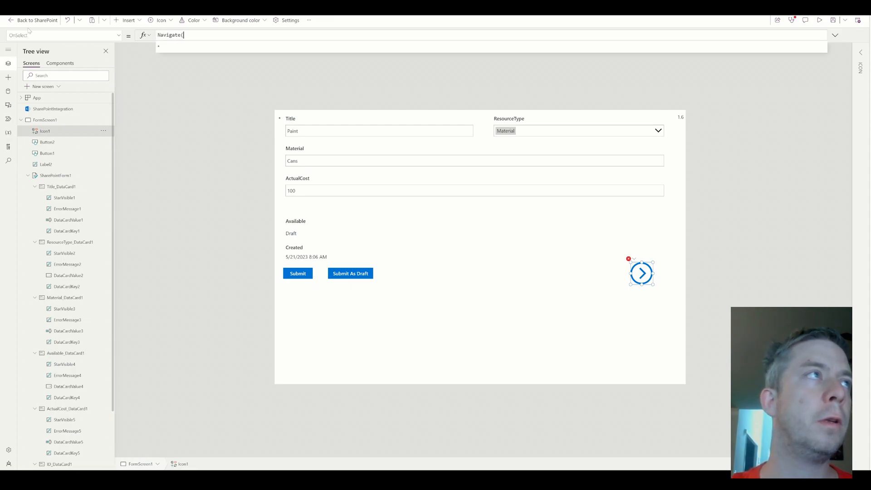
{"action": "type", "text": "Screen1"}
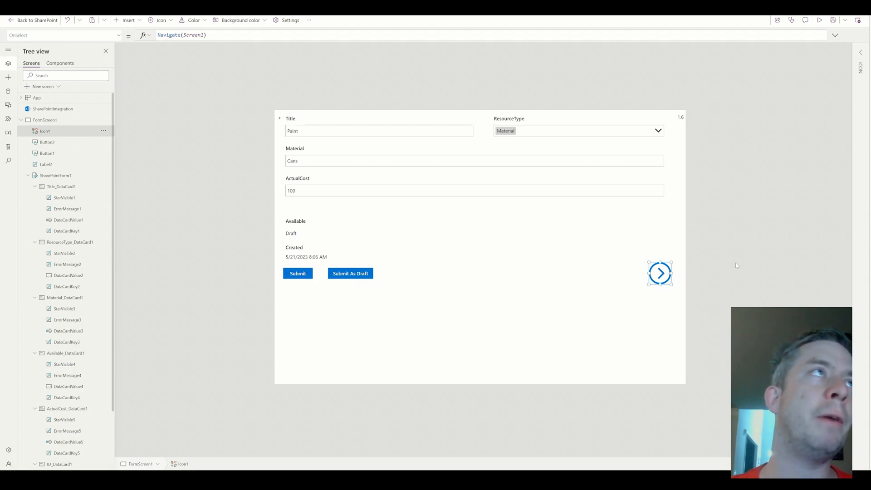
{"action": "mouse_move", "coordinate": [738, 254]}
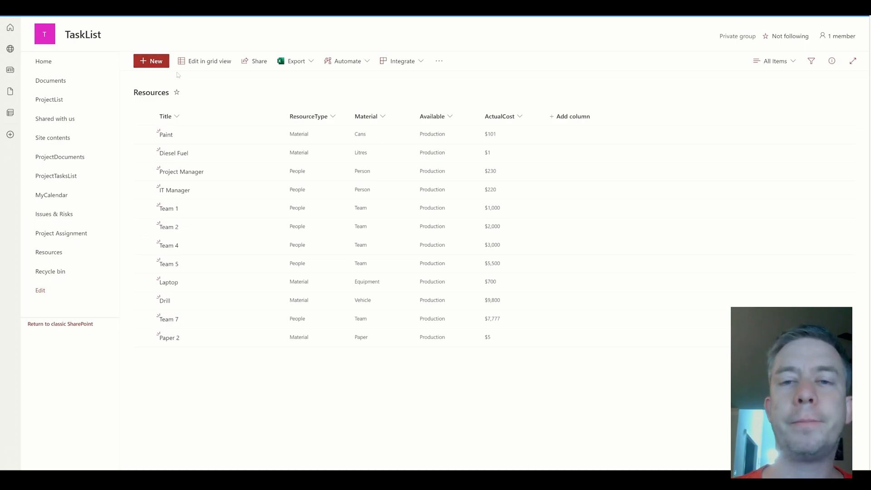
{"action": "mouse_move", "coordinate": [132, 73]}
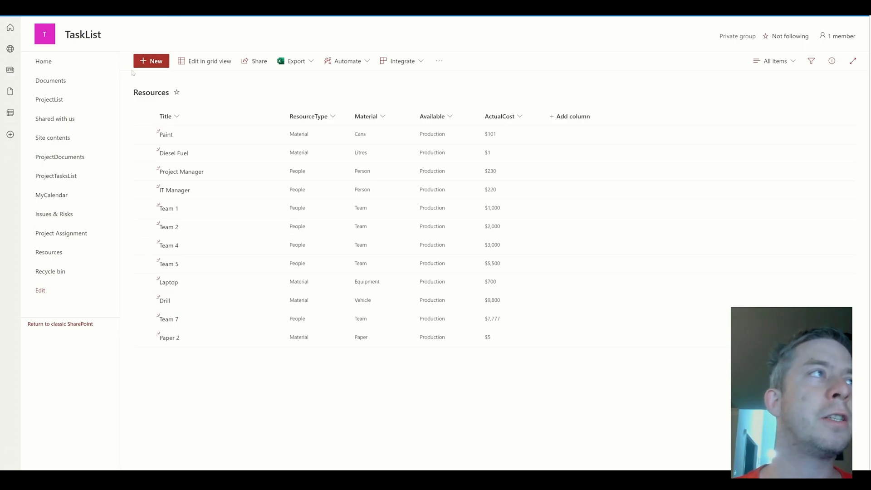
Start a new Resources item to show the form with Submit and Submit As Draft buttons.
{"action": "left_click", "coordinate": [151, 61]}
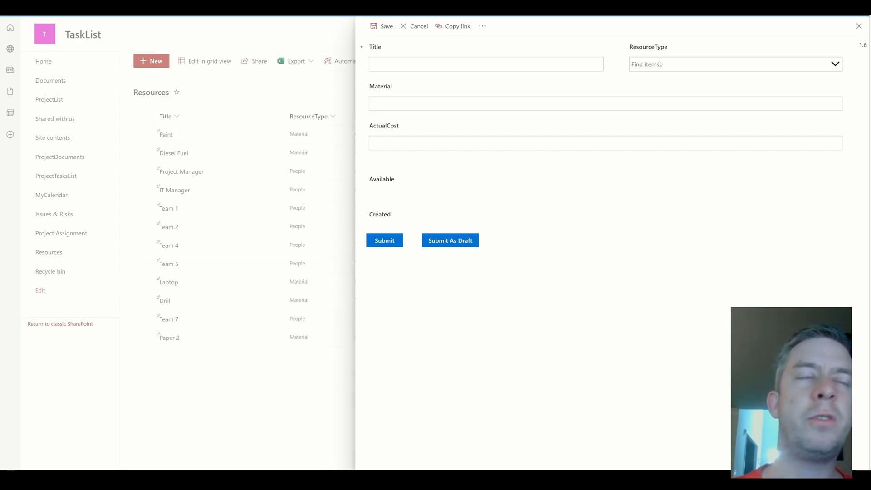
{"action": "mouse_move", "coordinate": [425, 393]}
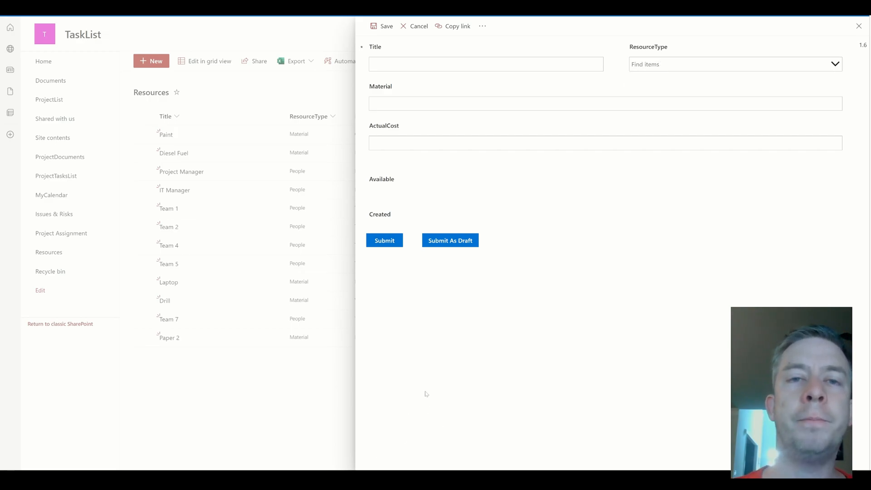